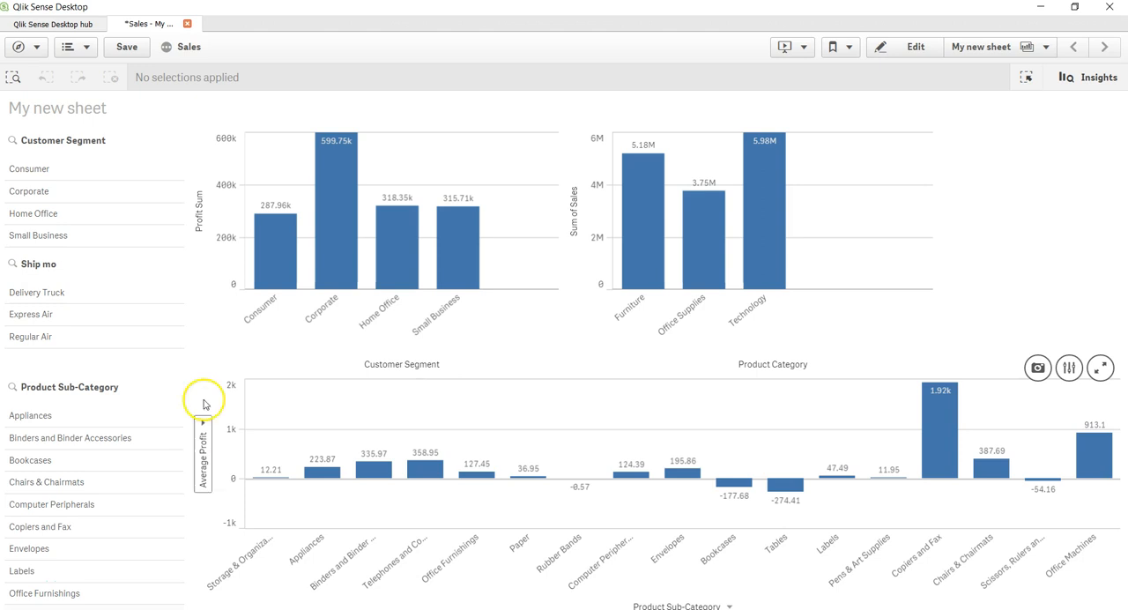
pyautogui.moveTo(312, 218)
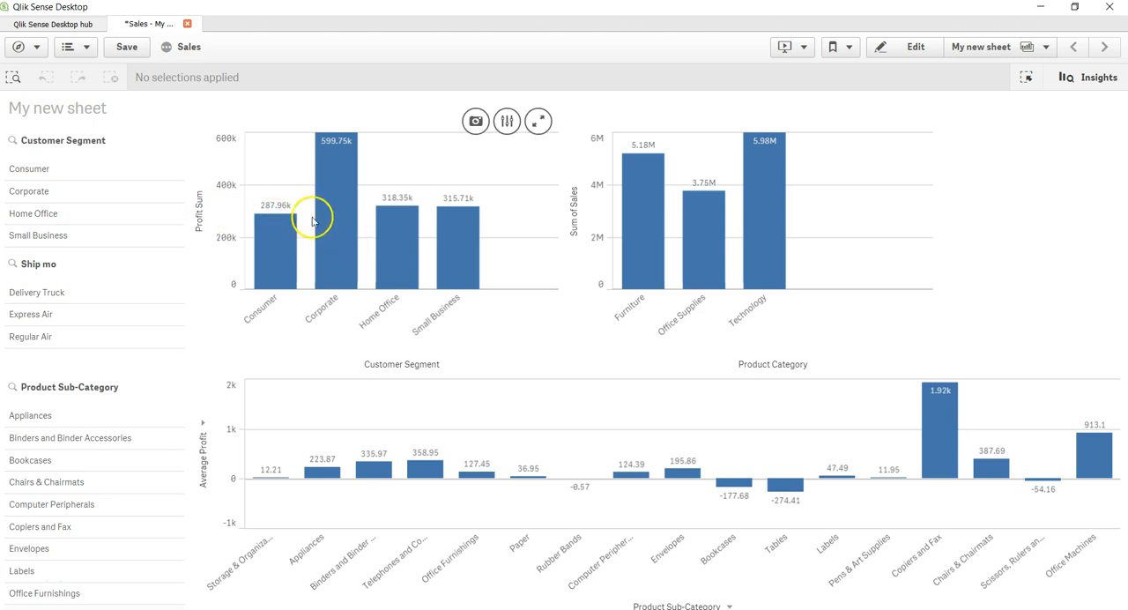
pyautogui.moveTo(348, 254)
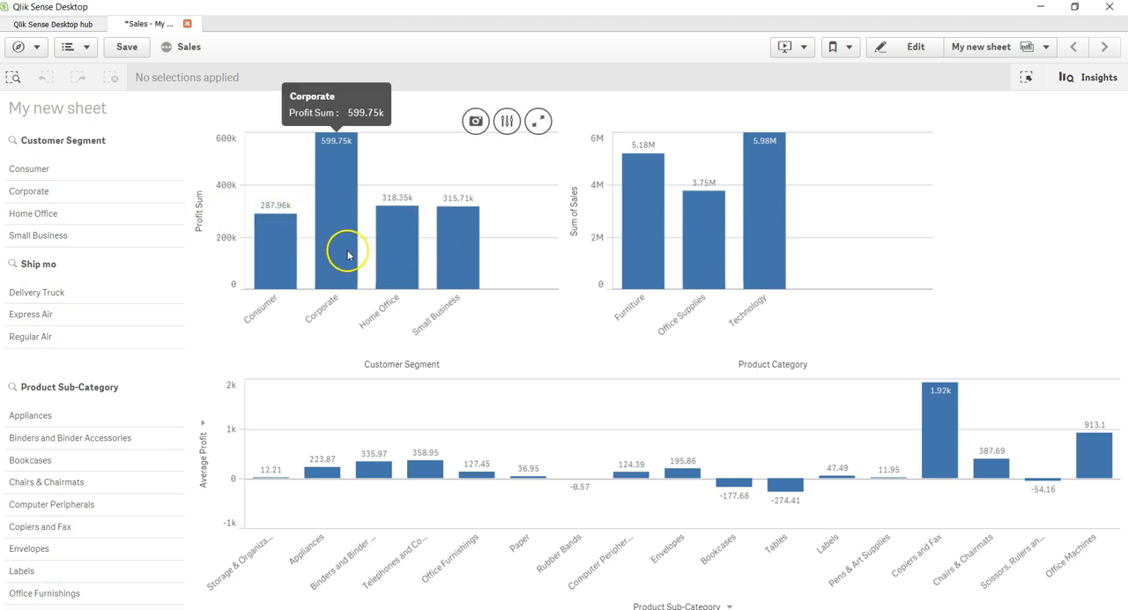
pyautogui.moveTo(460, 243)
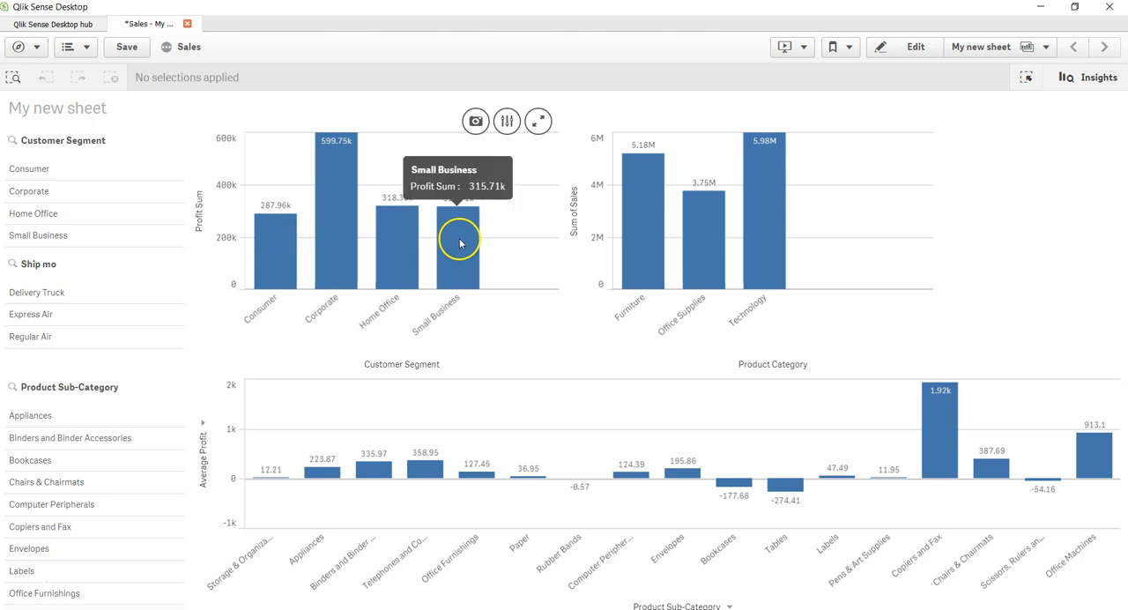
pyautogui.moveTo(201, 220)
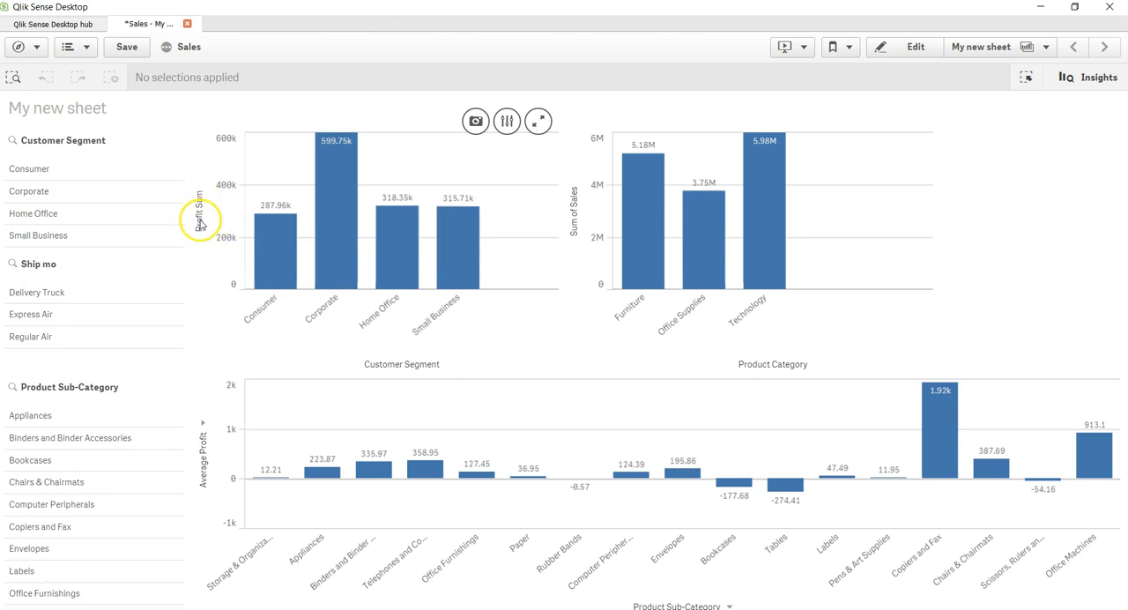
pyautogui.moveTo(474, 235)
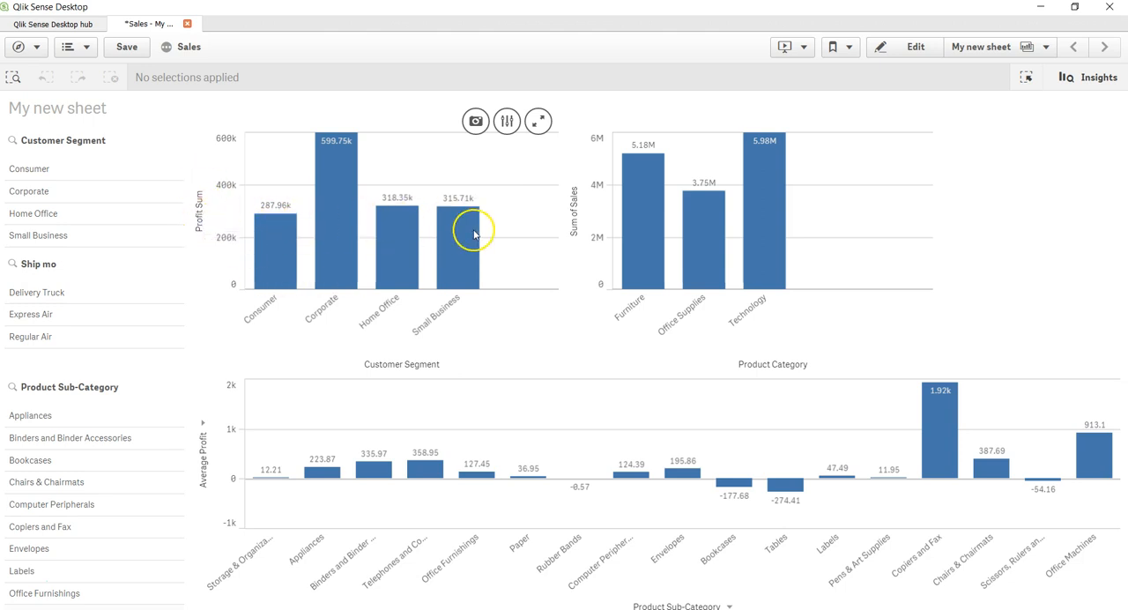
pyautogui.moveTo(255, 236)
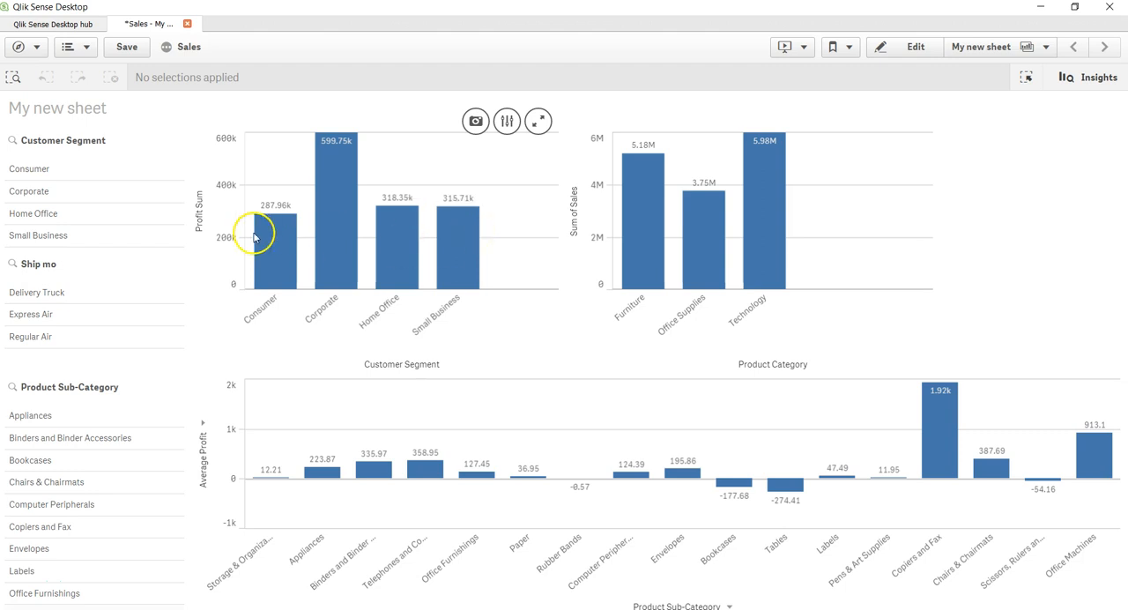
pyautogui.moveTo(298, 202)
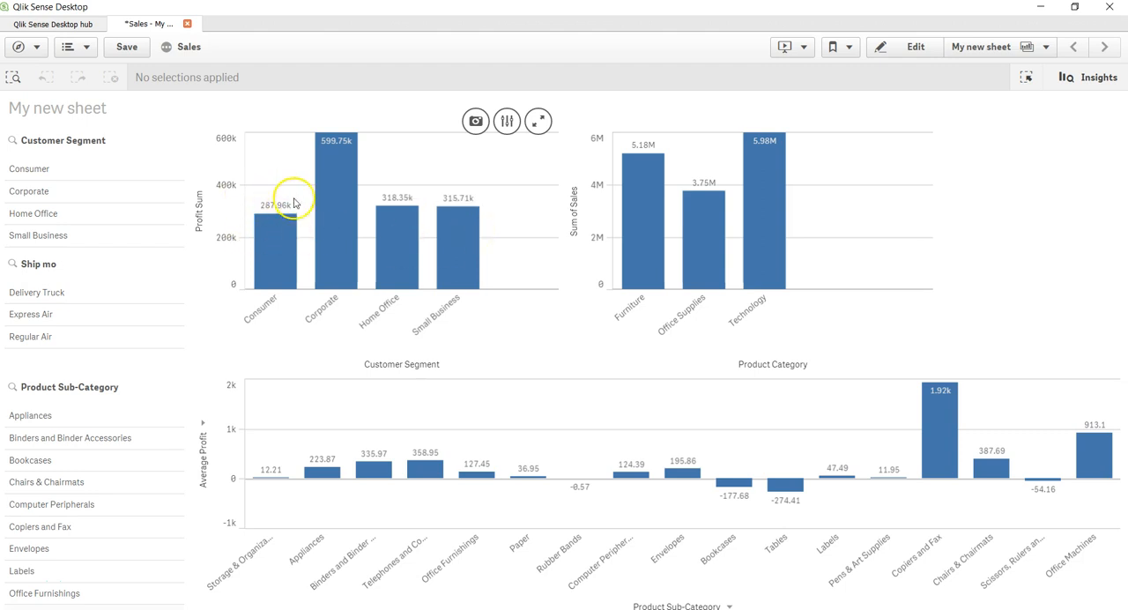
pyautogui.moveTo(478, 219)
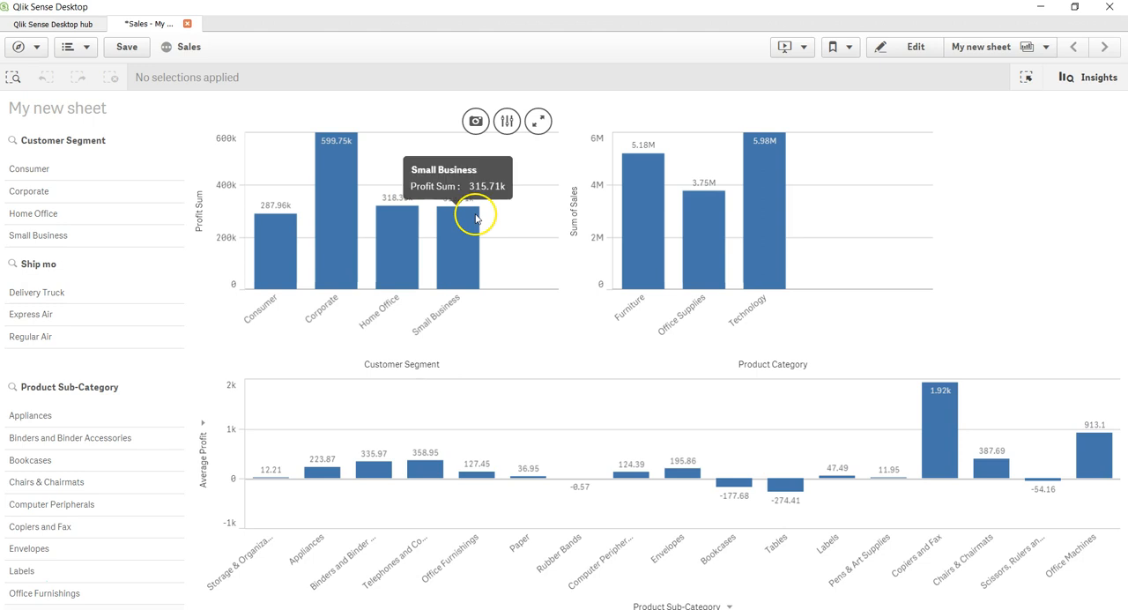
pyautogui.moveTo(282, 229)
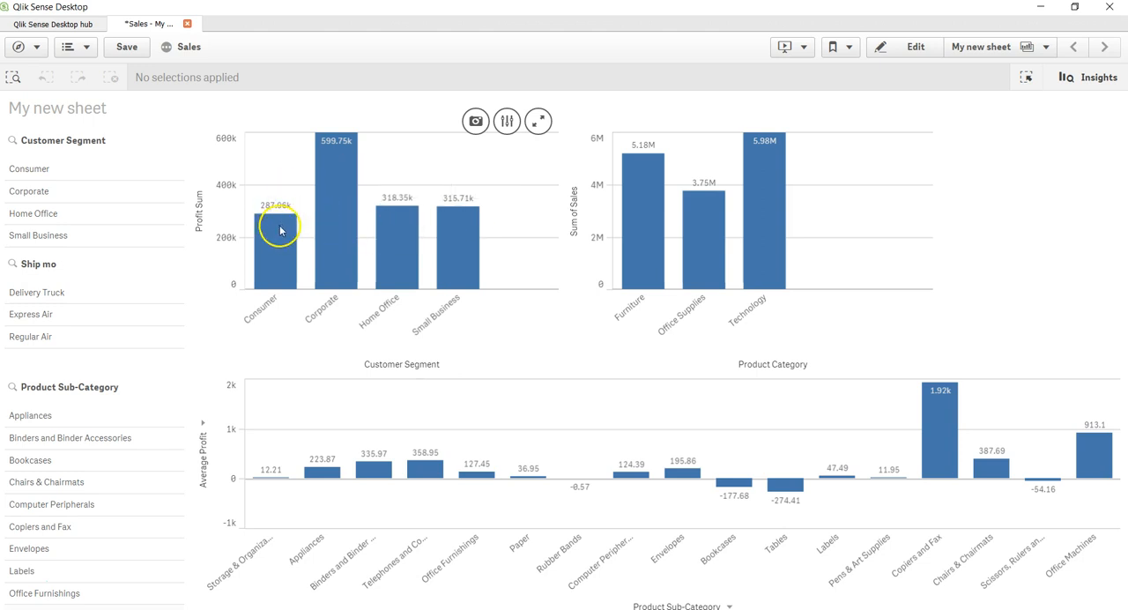
pyautogui.moveTo(285, 251)
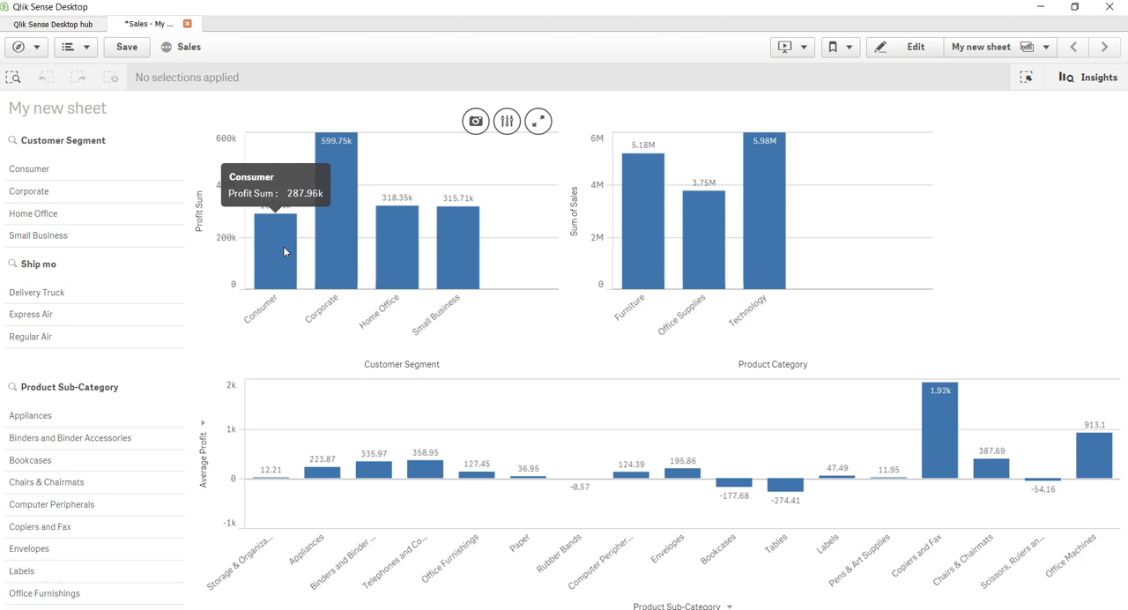
pyautogui.moveTo(916, 46)
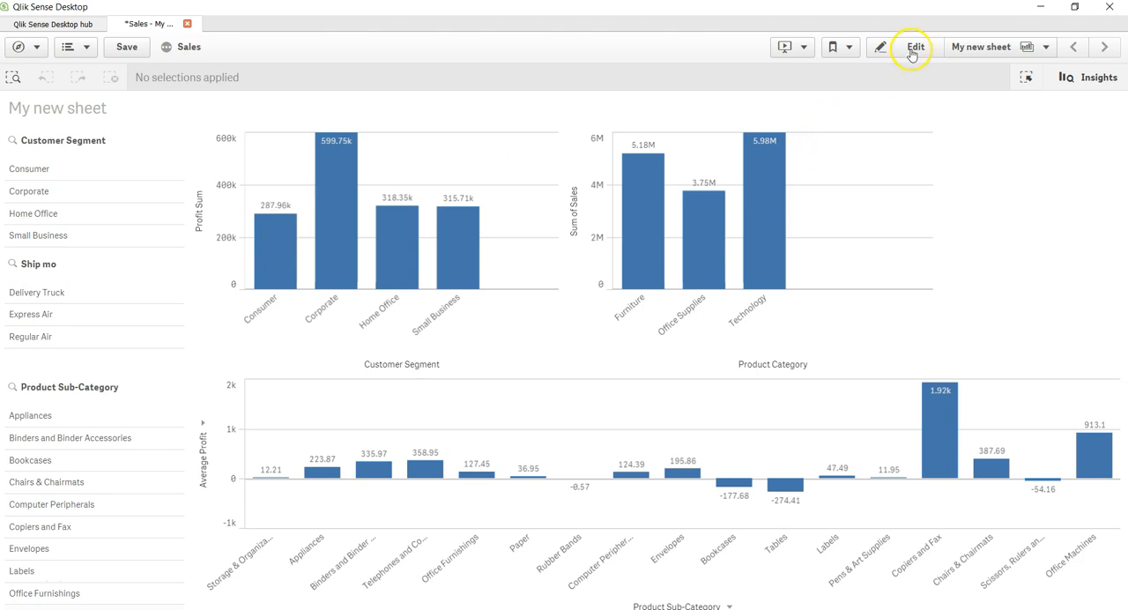
# Step: Enter sheet edit mode and show the Profit Sum chart's reference line add-ons
pyautogui.click(916, 48)
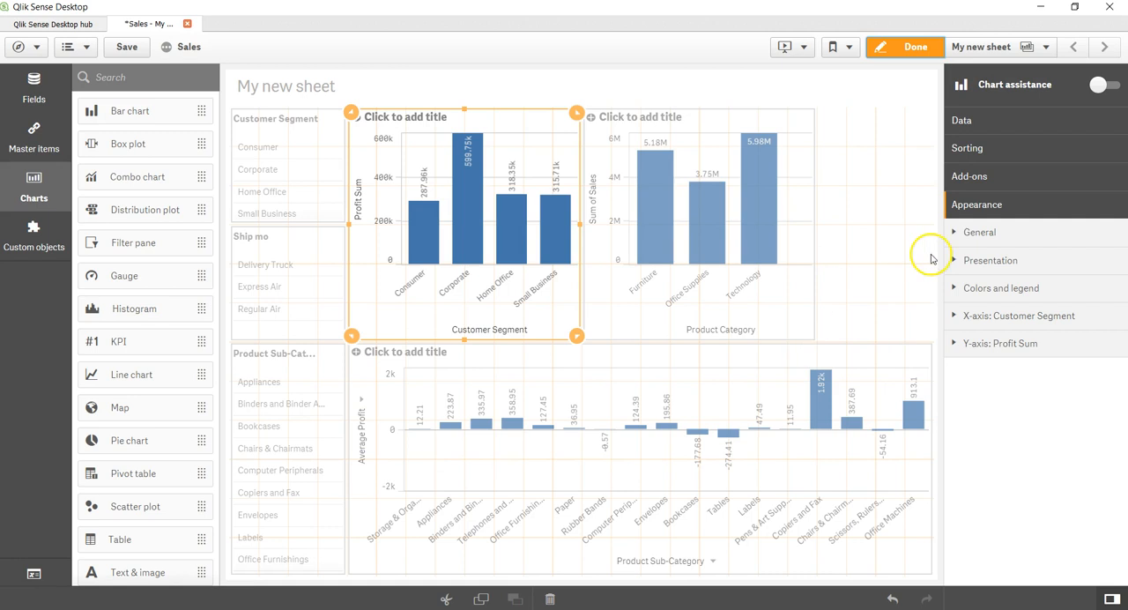
pyautogui.click(970, 176)
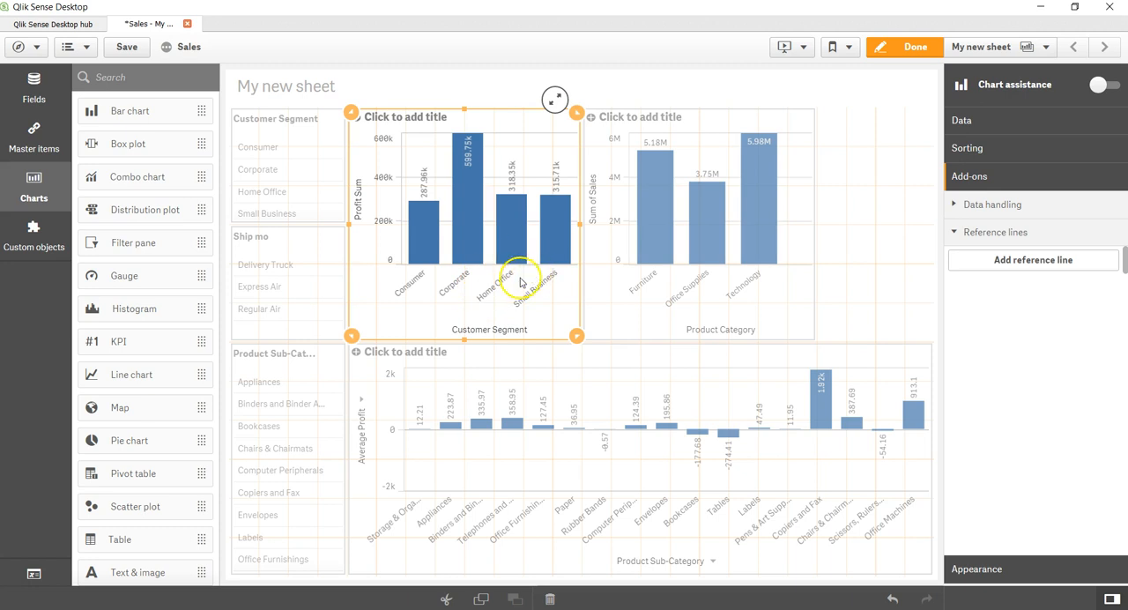
# Step: Add a dark grey reference line labelled 'Target' at 350000 to the Profit Sum chart
pyautogui.click(1033, 259)
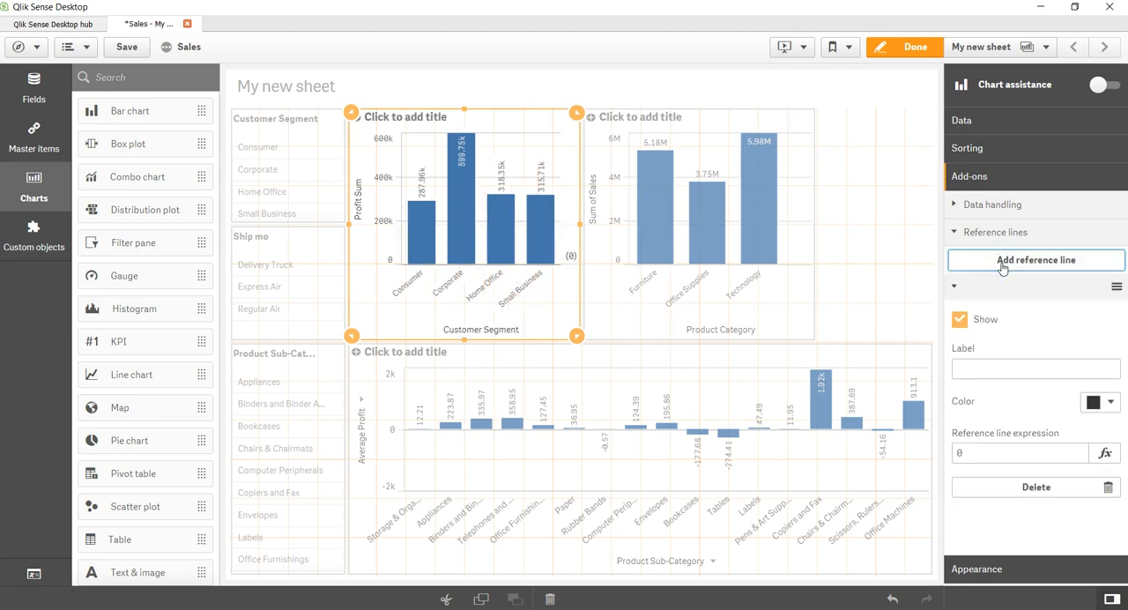
pyautogui.click(1035, 370)
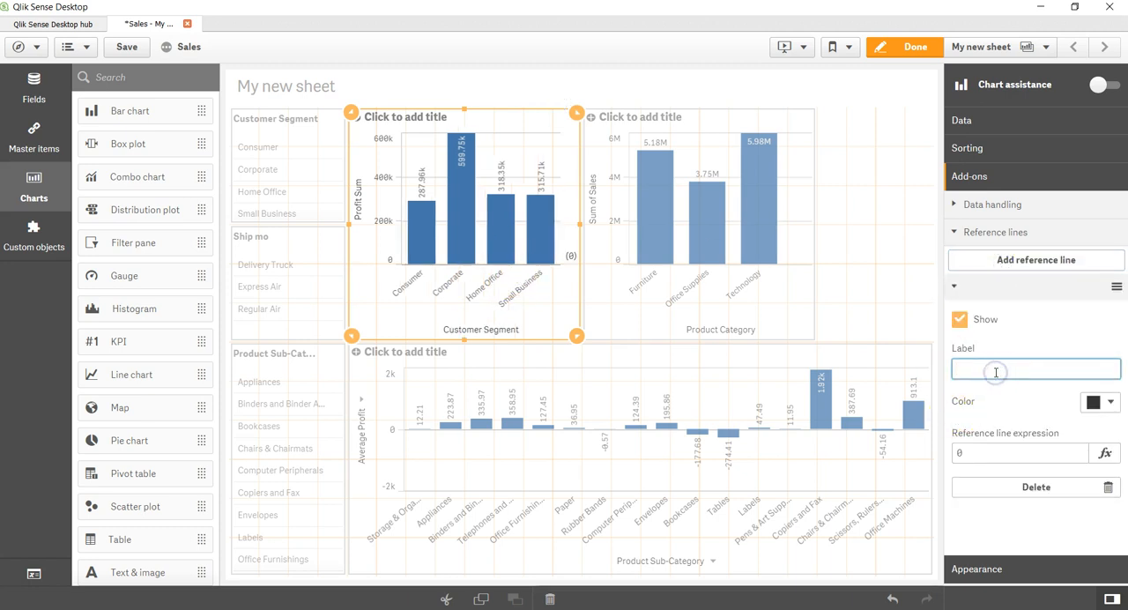
pyautogui.write('Target')
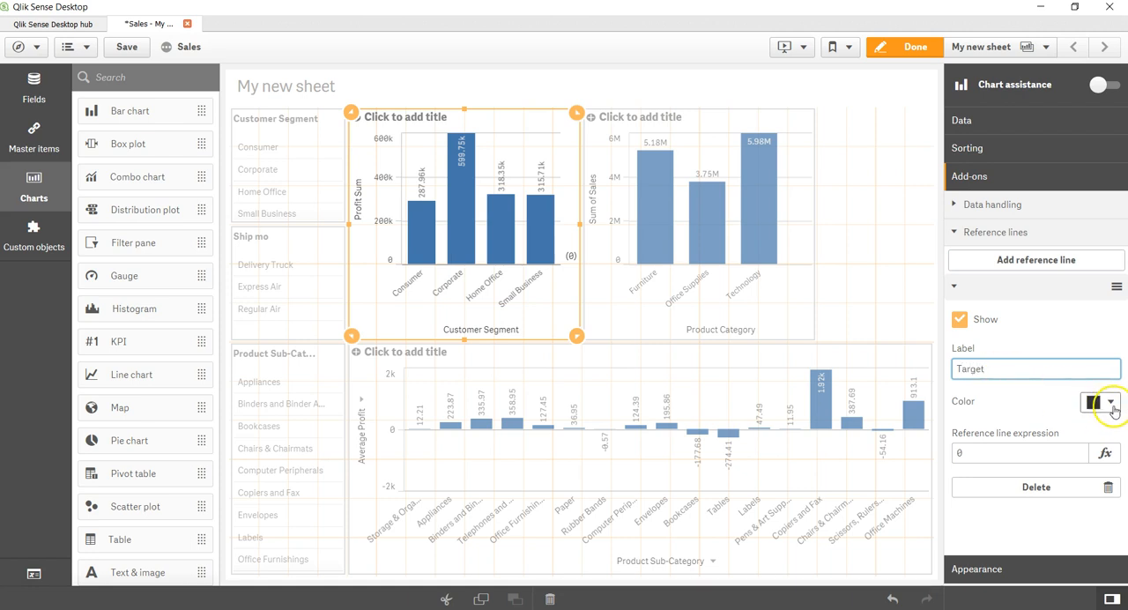
pyautogui.click(1110, 402)
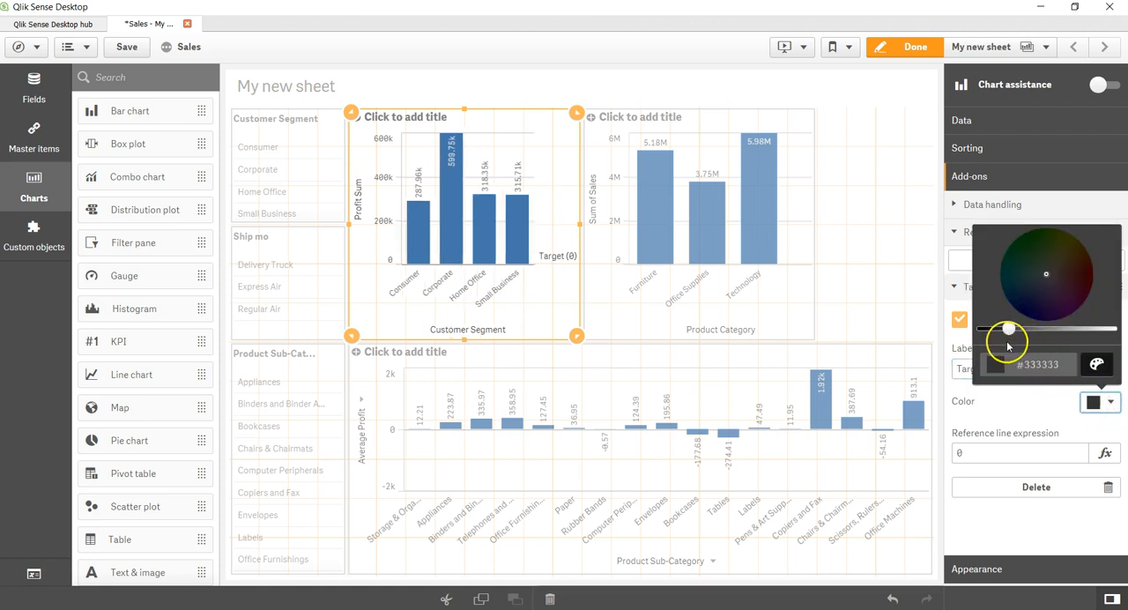
pyautogui.click(1097, 400)
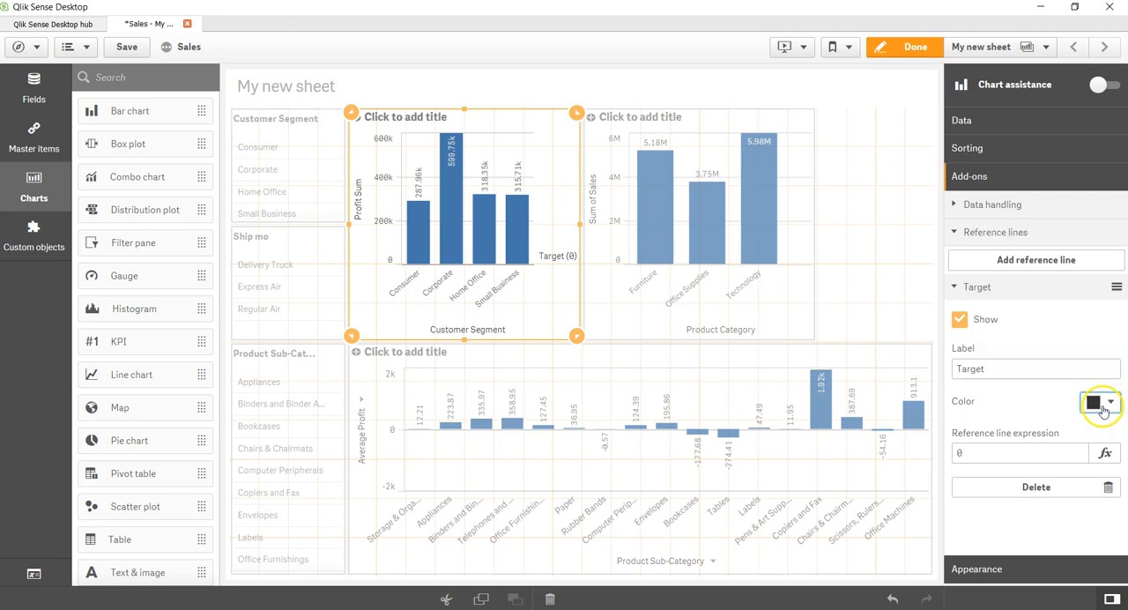
pyautogui.click(1020, 452)
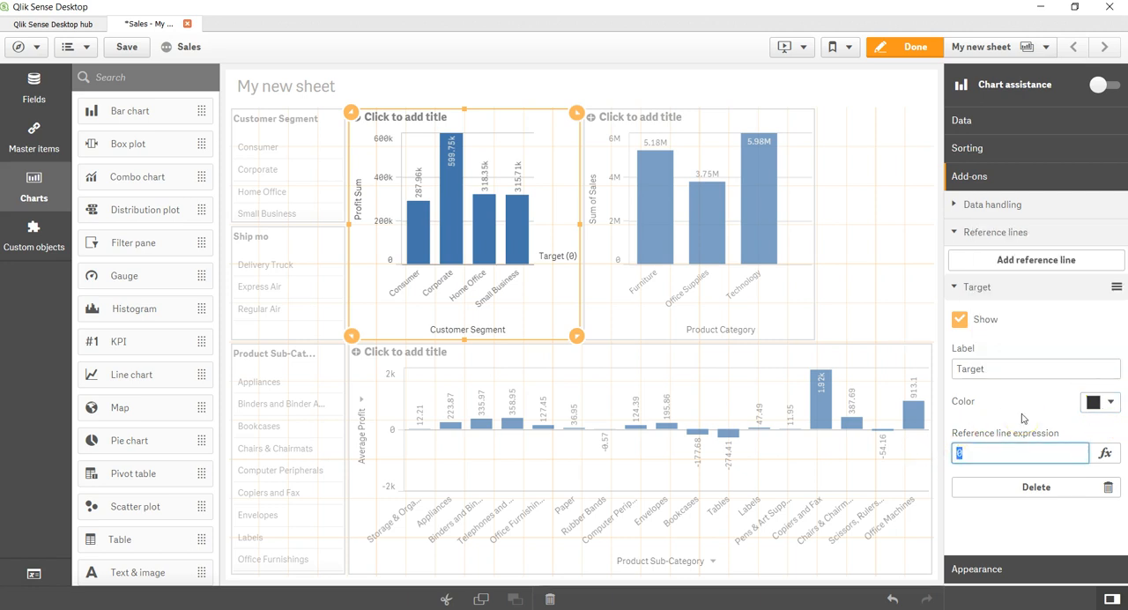
pyautogui.write('350000')
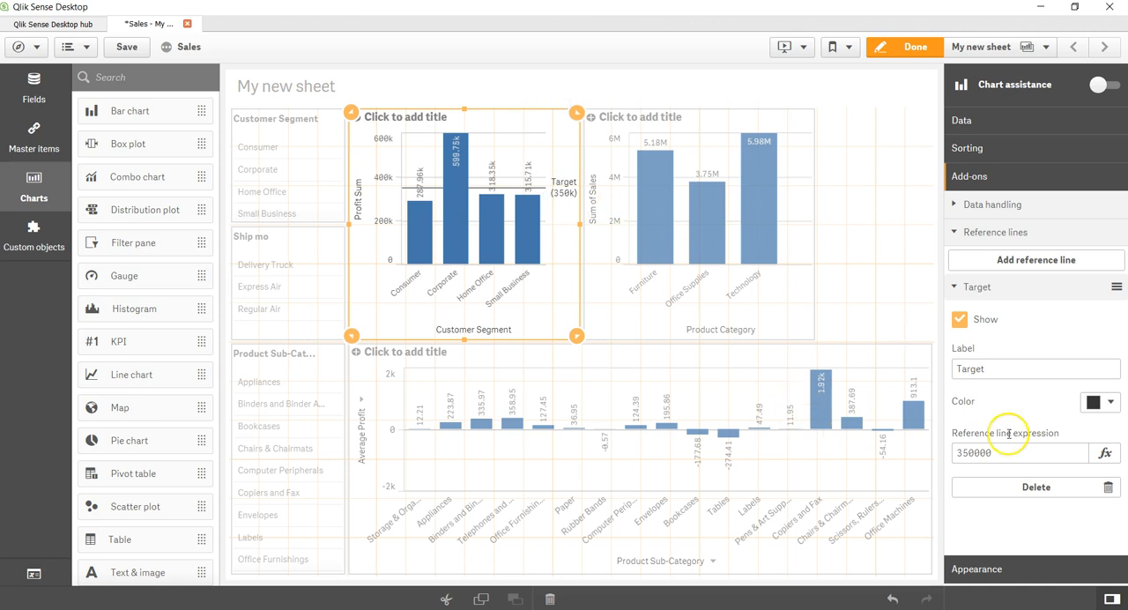
pyautogui.moveTo(801, 269)
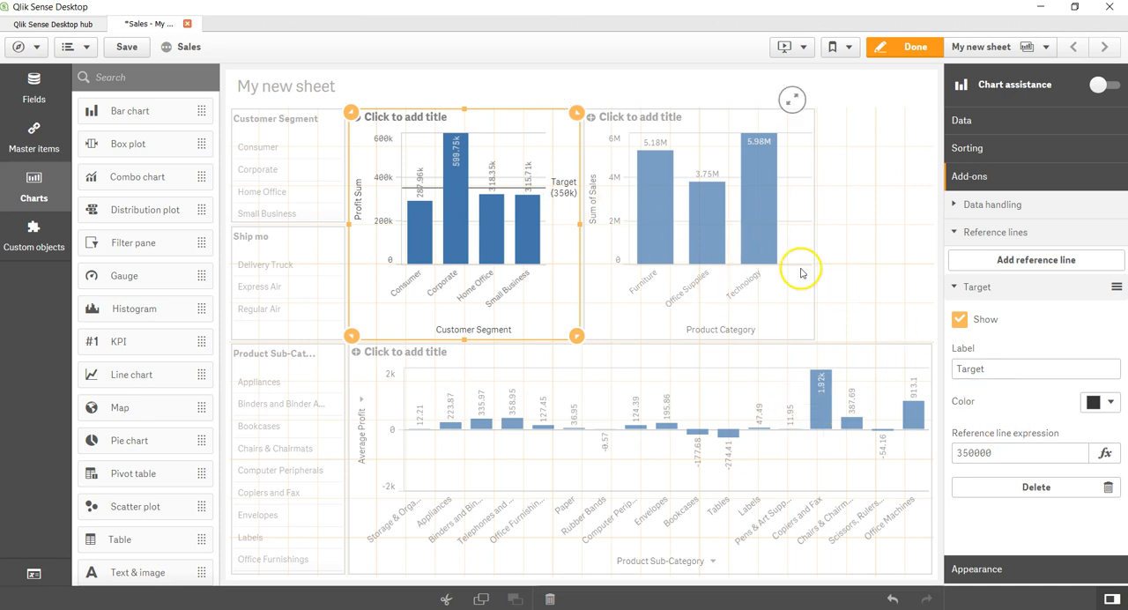
# Step: Add a 'Target' reference line with value 40000000 to the Sum of Sales chart
pyautogui.click(1035, 259)
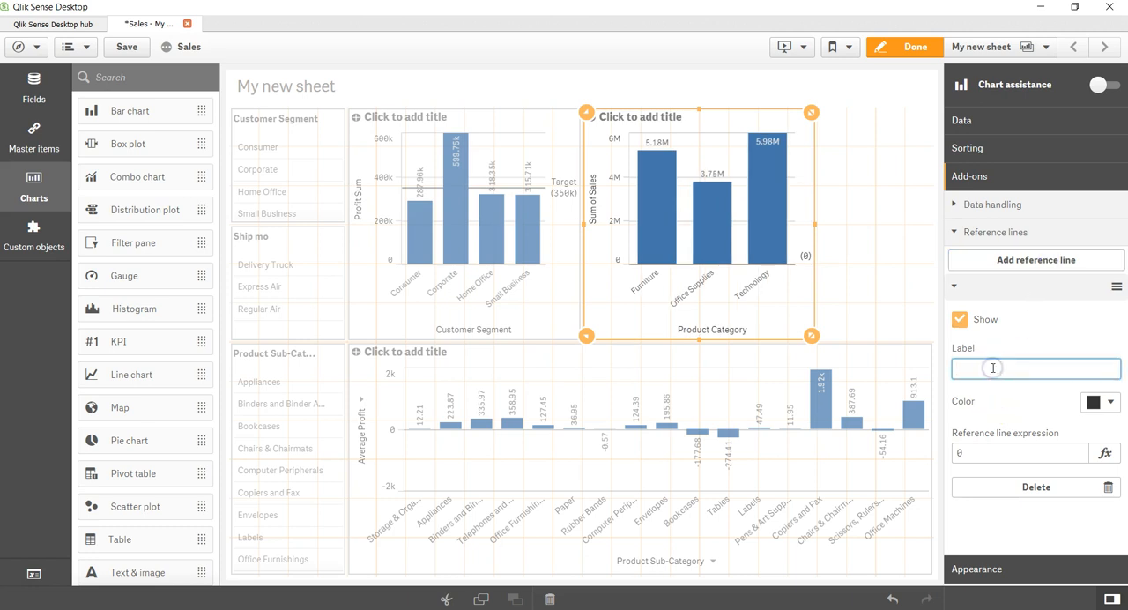
pyautogui.write('Target')
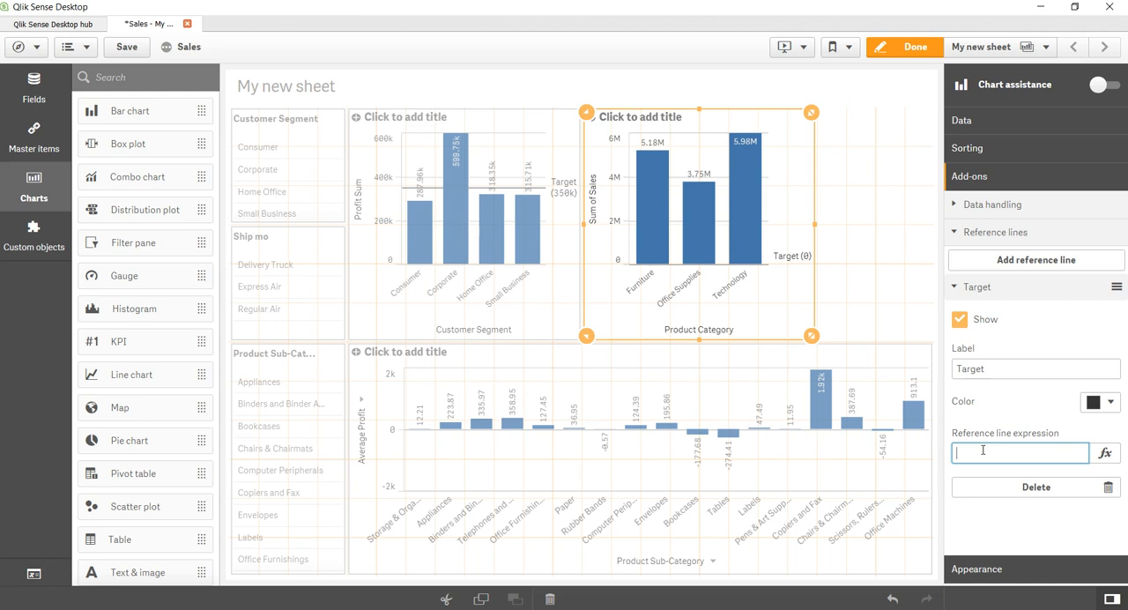
pyautogui.write('40000000')
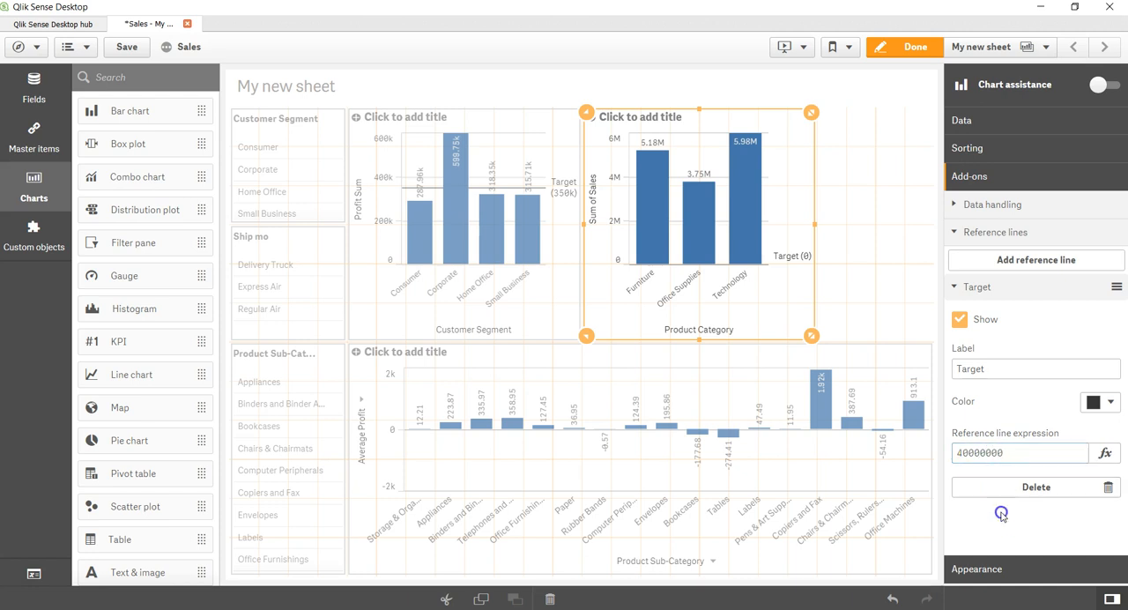
pyautogui.click(1019, 453)
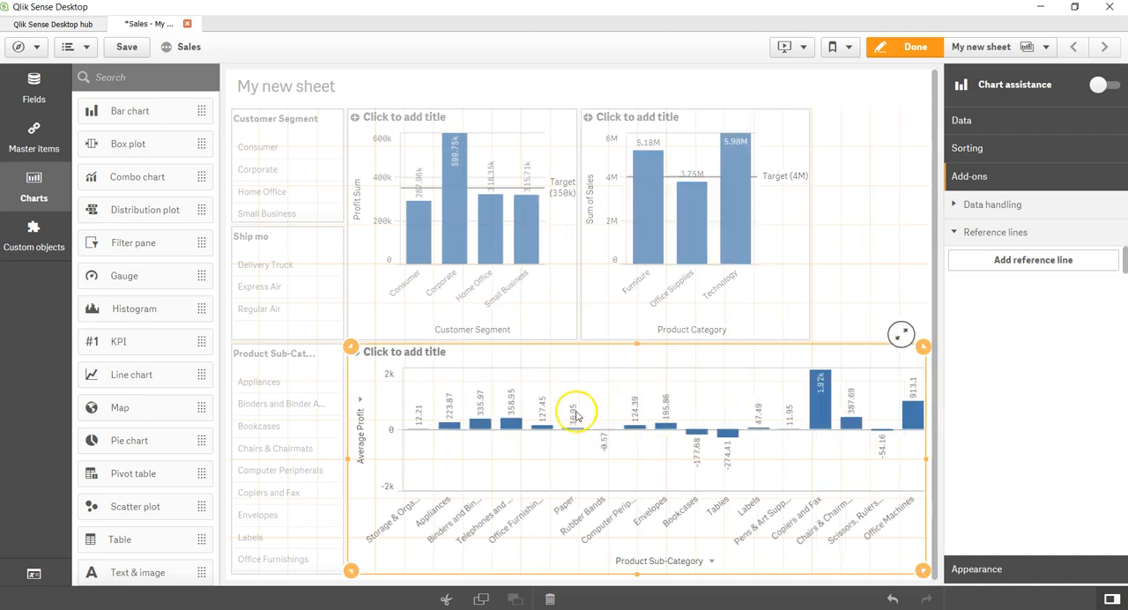
pyautogui.moveTo(631, 427)
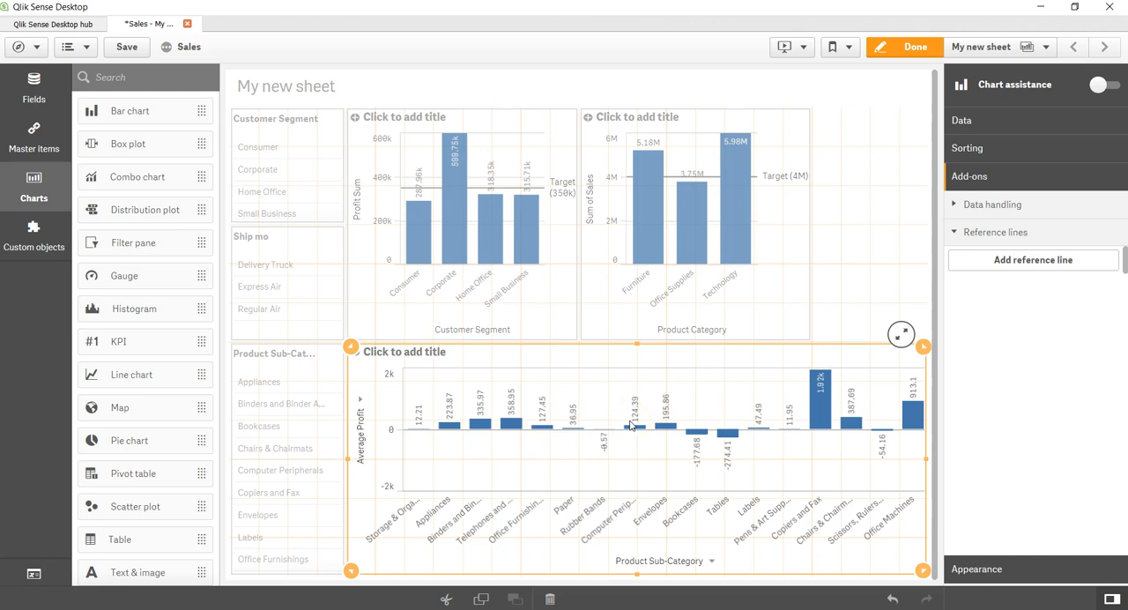
pyautogui.moveTo(722, 315)
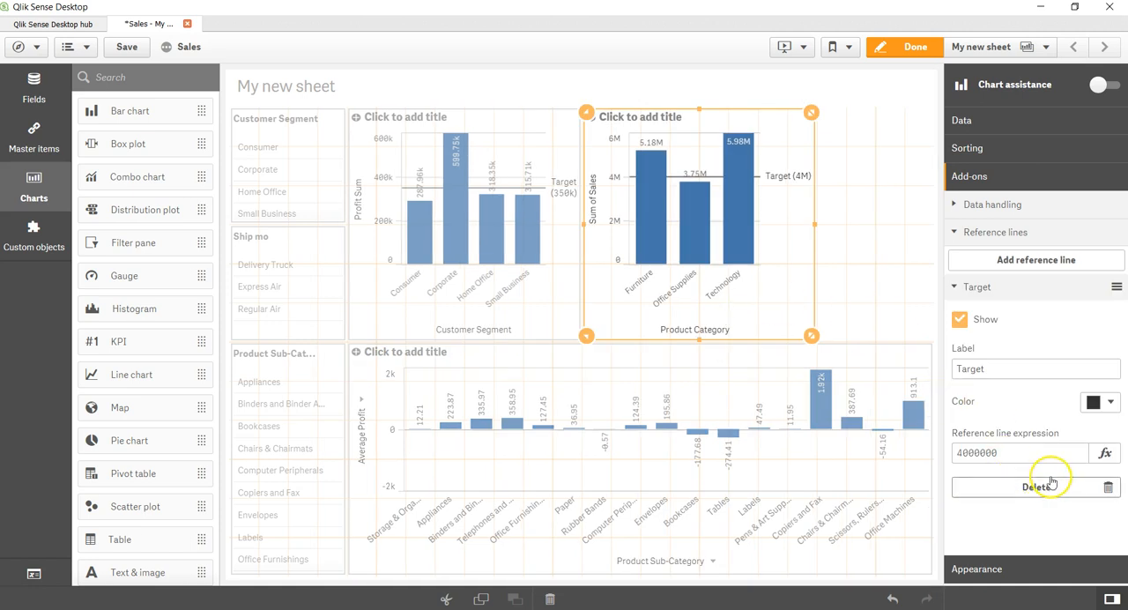
# Step: Select the Sales chart's fixed 4000000 Target expression value
pyautogui.tripleClick(1018, 453)
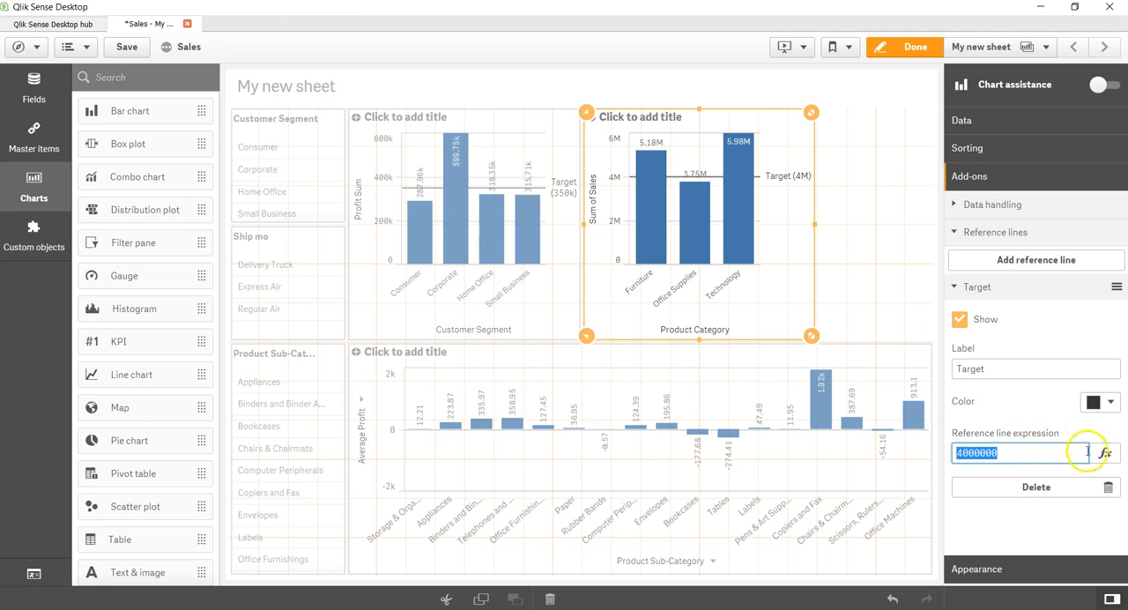
# Step: Replace the Sales chart's Target value with the expression Avg(Profit)
pyautogui.click(1106, 454)
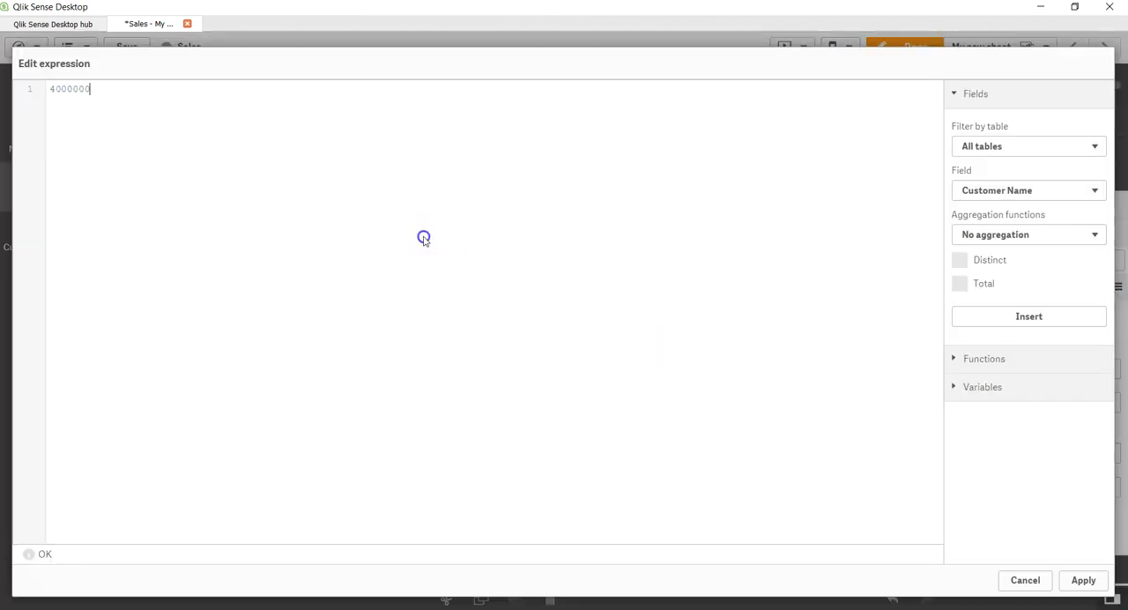
pyautogui.write('Avg(')
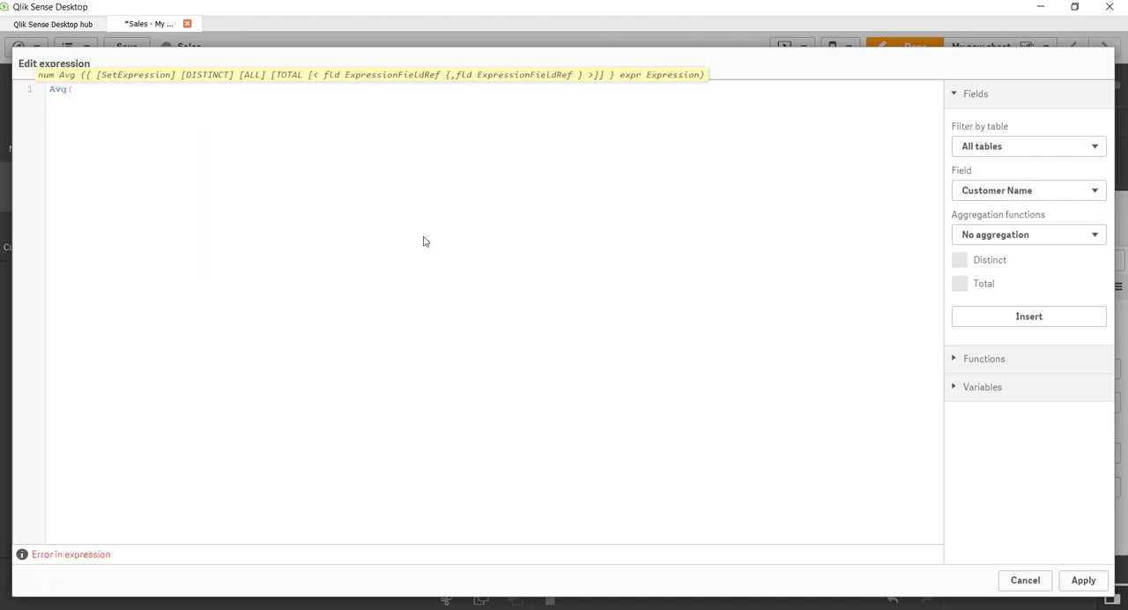
pyautogui.write('Profi')
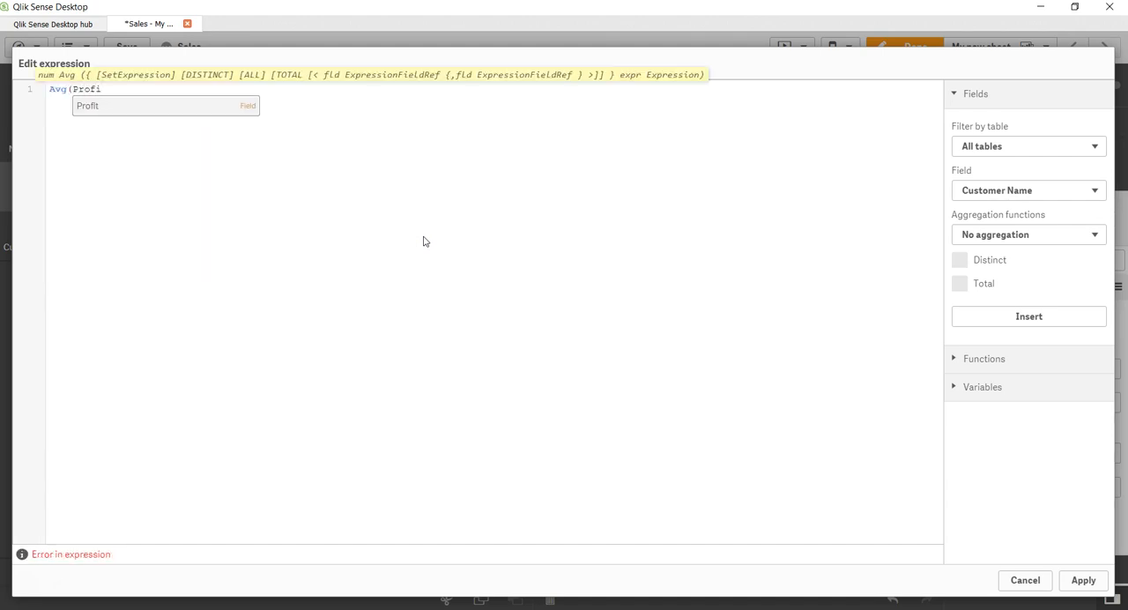
pyautogui.write('t)')
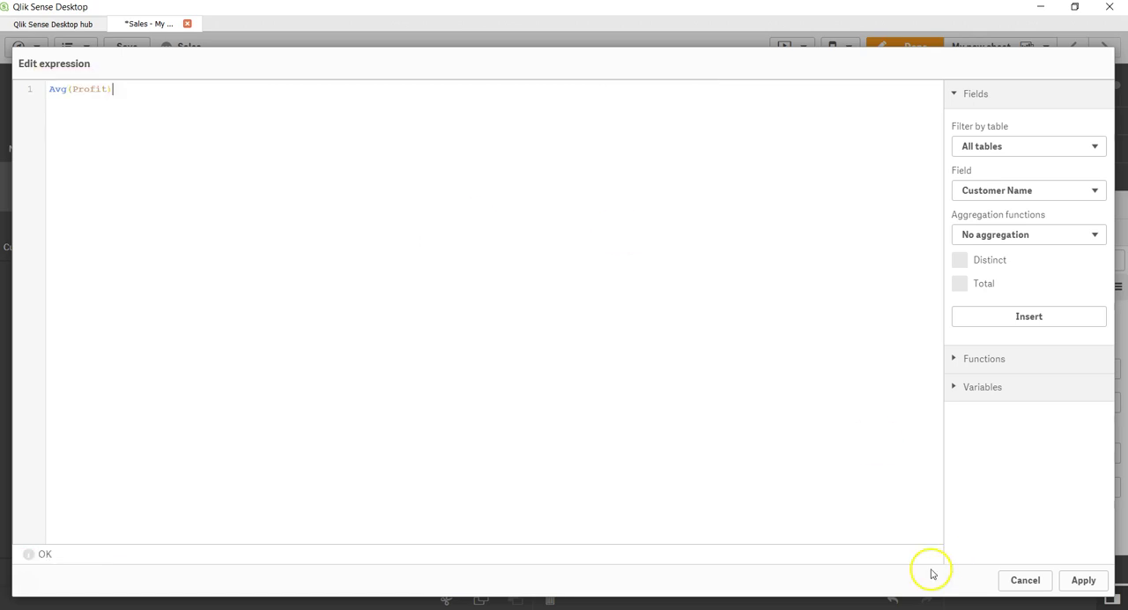
pyautogui.click(1083, 580)
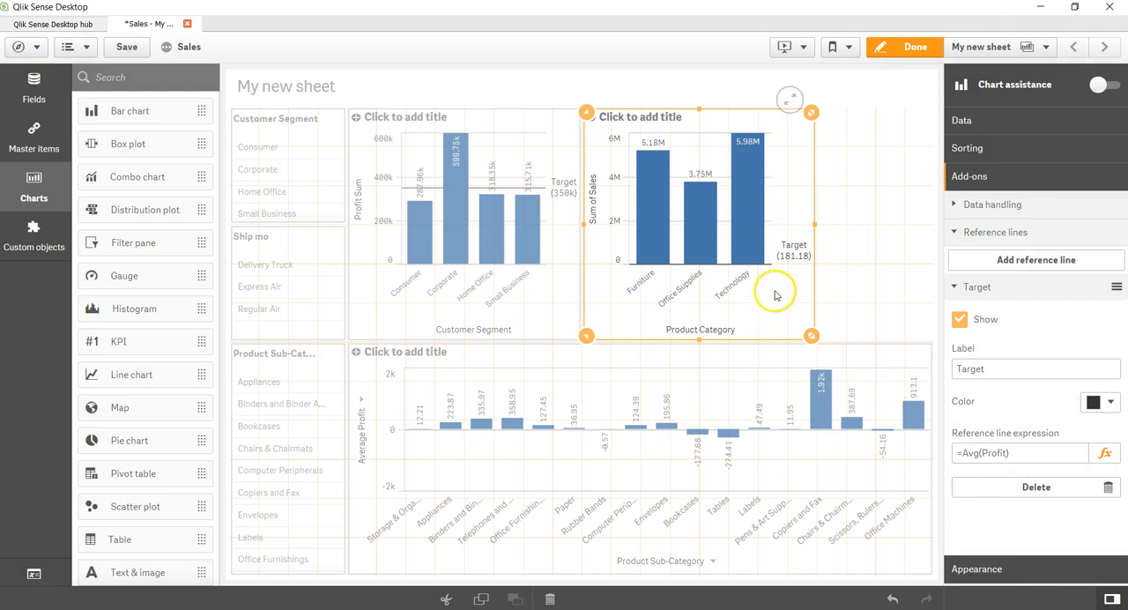
pyautogui.moveTo(769, 260)
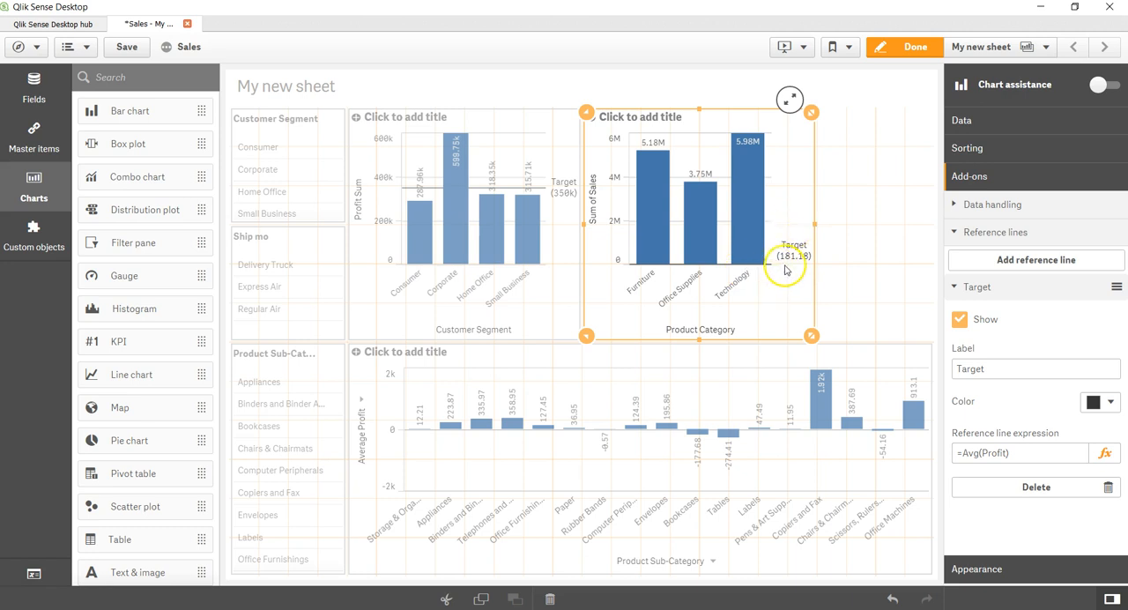
pyautogui.click(1016, 453)
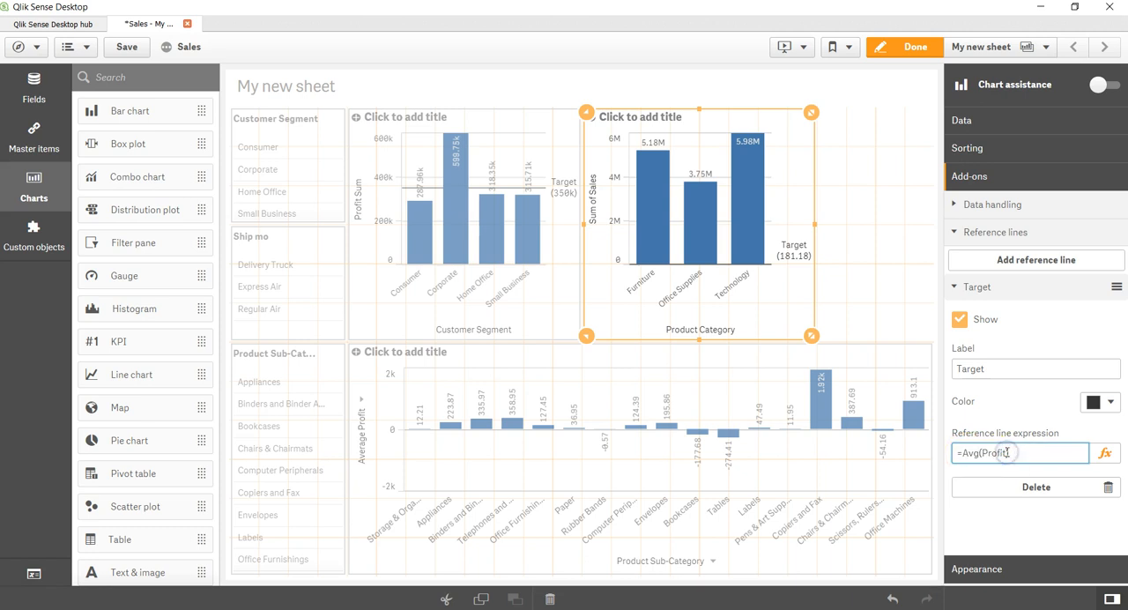
pyautogui.moveTo(687, 261)
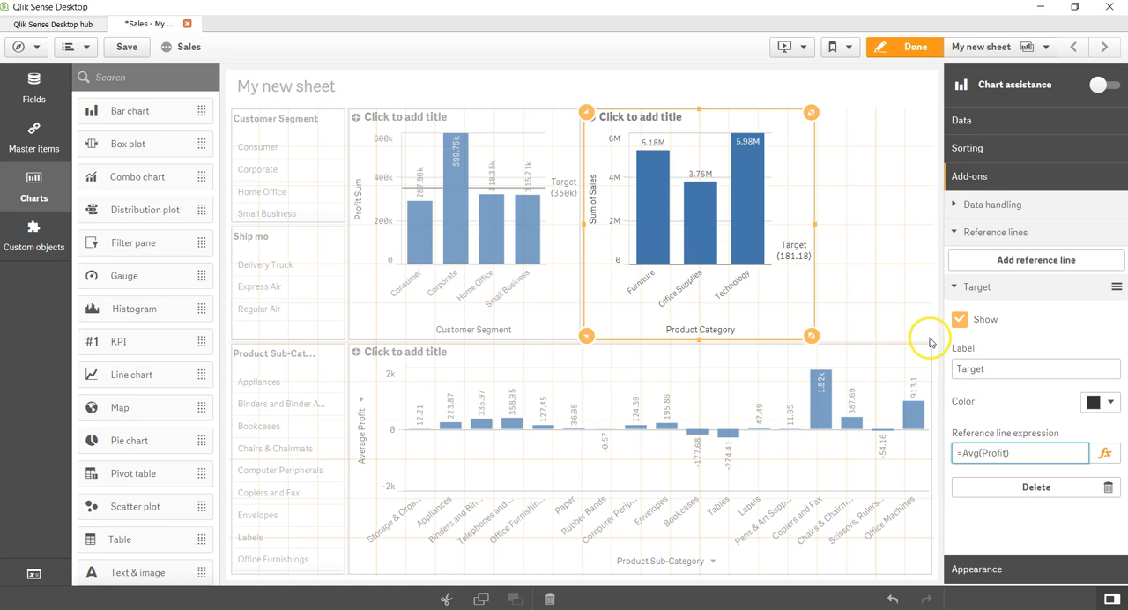
pyautogui.moveTo(445, 216)
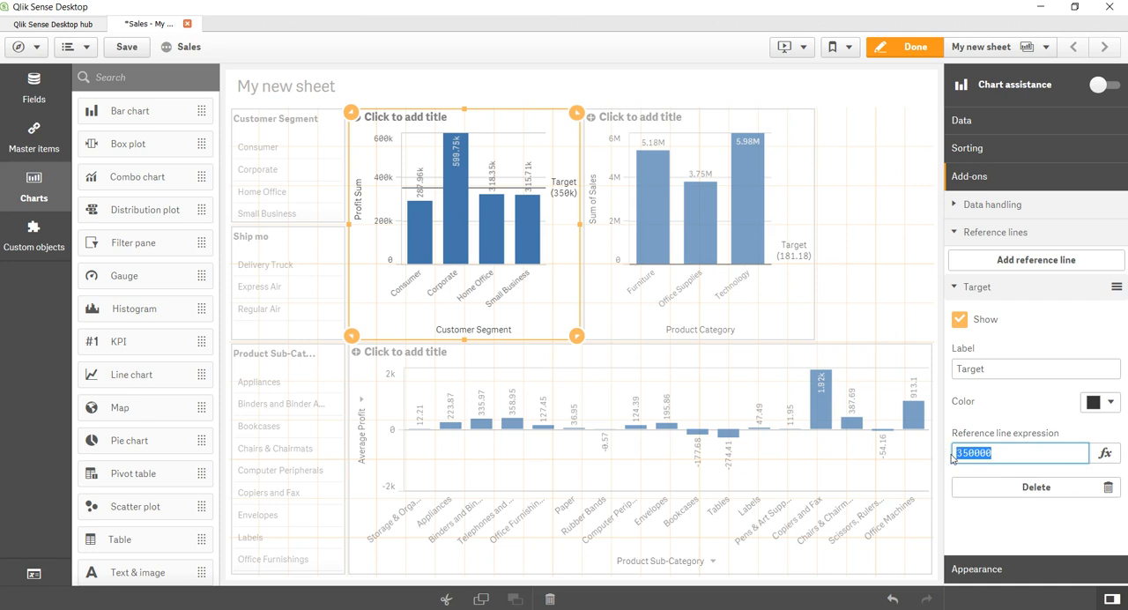
# Step: Start typing Avg(S into the Profit Sum chart's Target line expression
pyautogui.write('Avg(S')
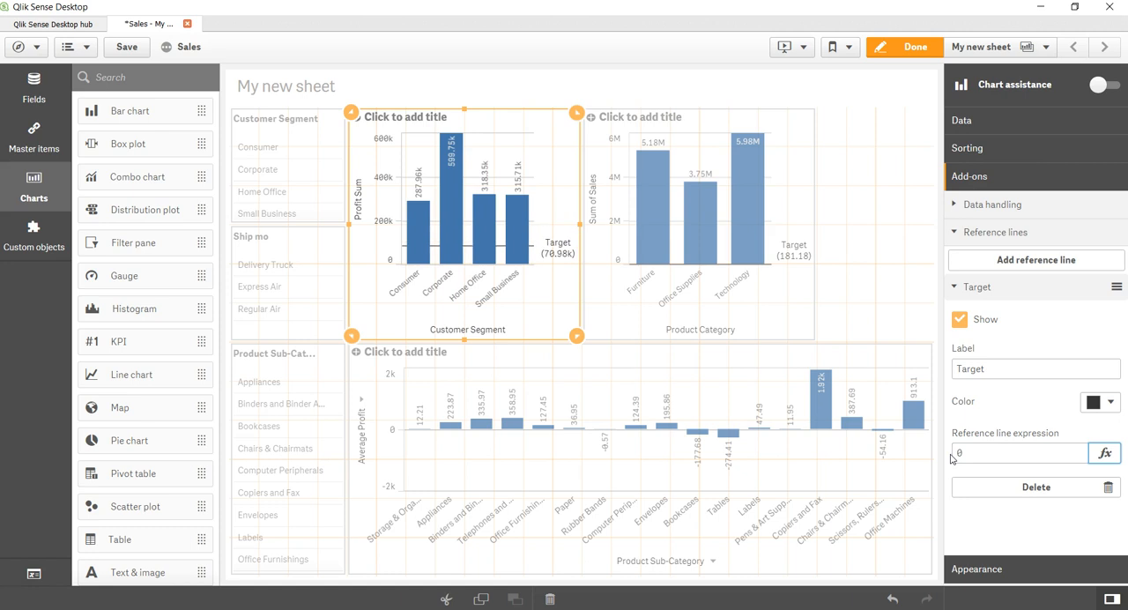
pyautogui.click(1104, 454)
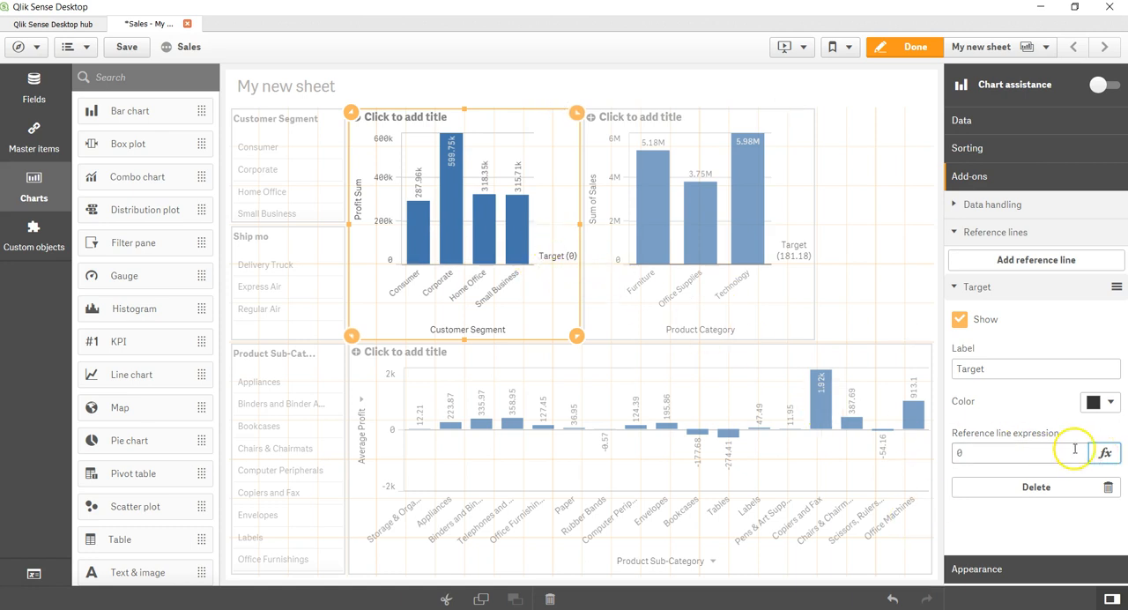
# Step: Set the Profit Sum chart's Target expression to Avg(Sales) in the expression editor
pyautogui.click(1108, 448)
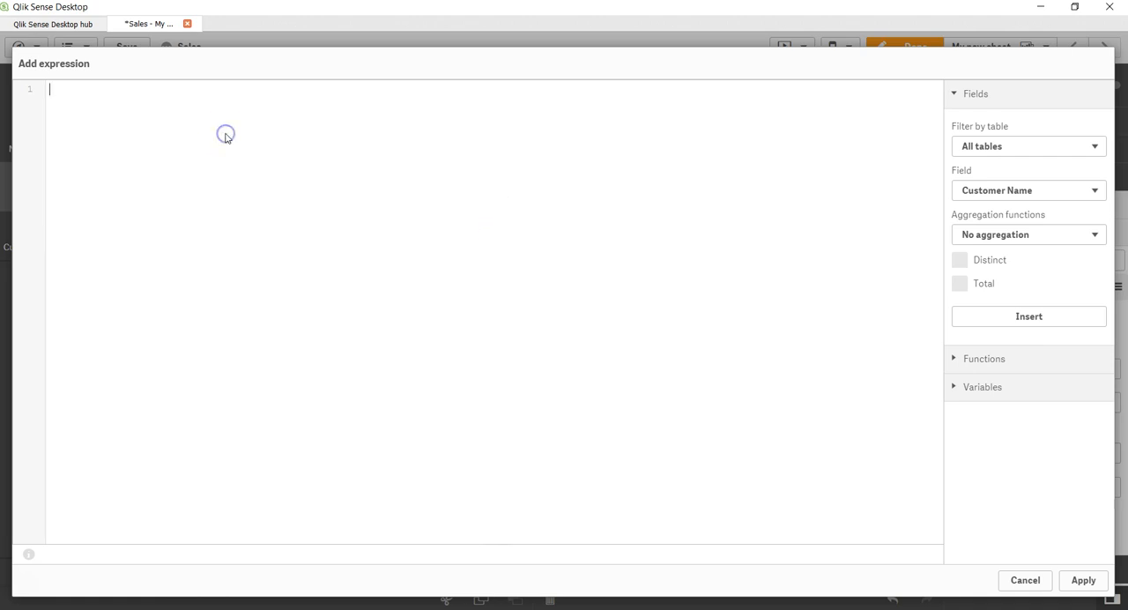
pyautogui.write('Sum(')
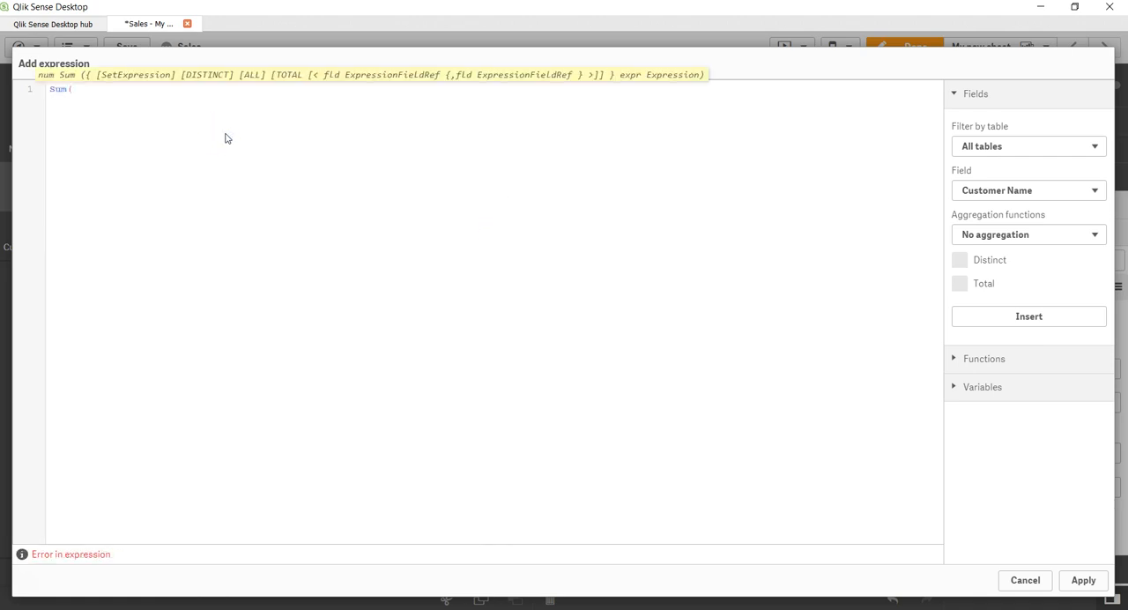
pyautogui.write('Avg')
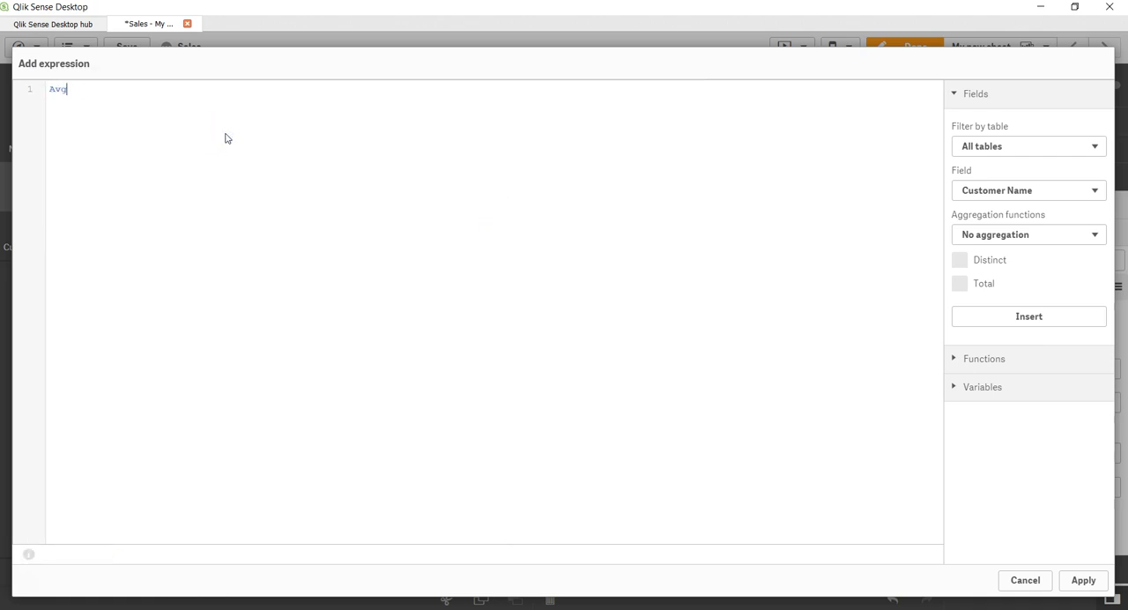
pyautogui.write('(Sales')
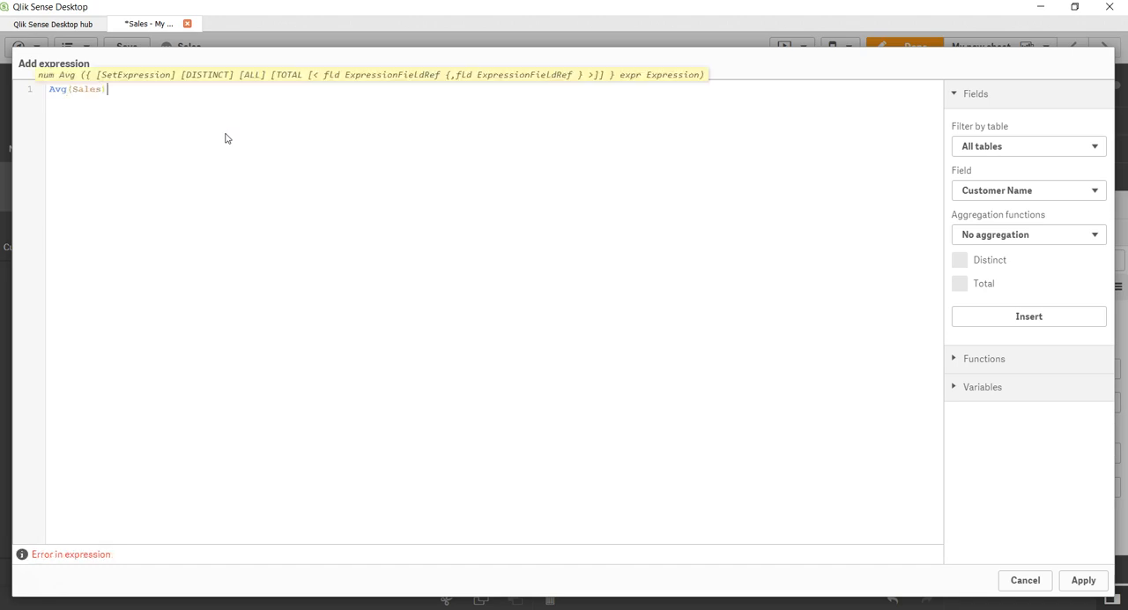
pyautogui.click(1083, 580)
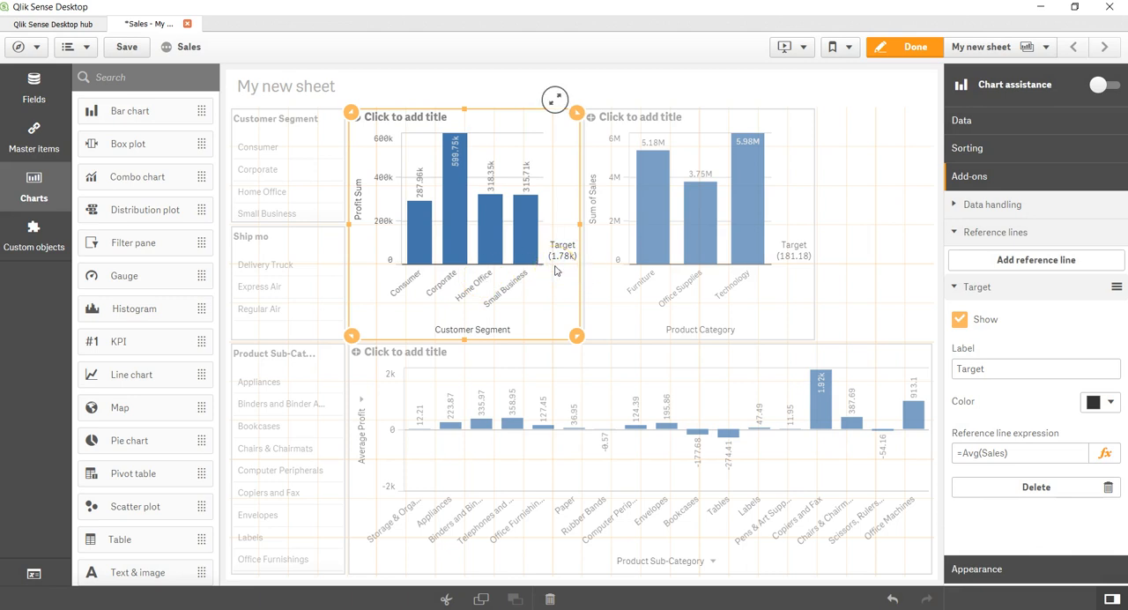
pyautogui.doubleClick(982, 453)
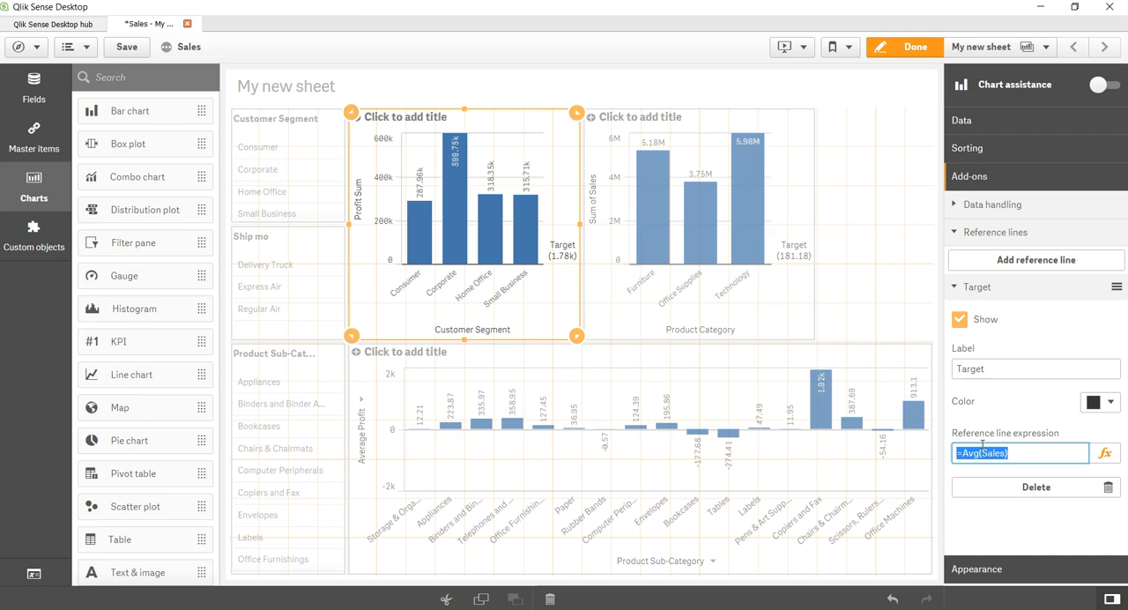
pyautogui.moveTo(789, 104)
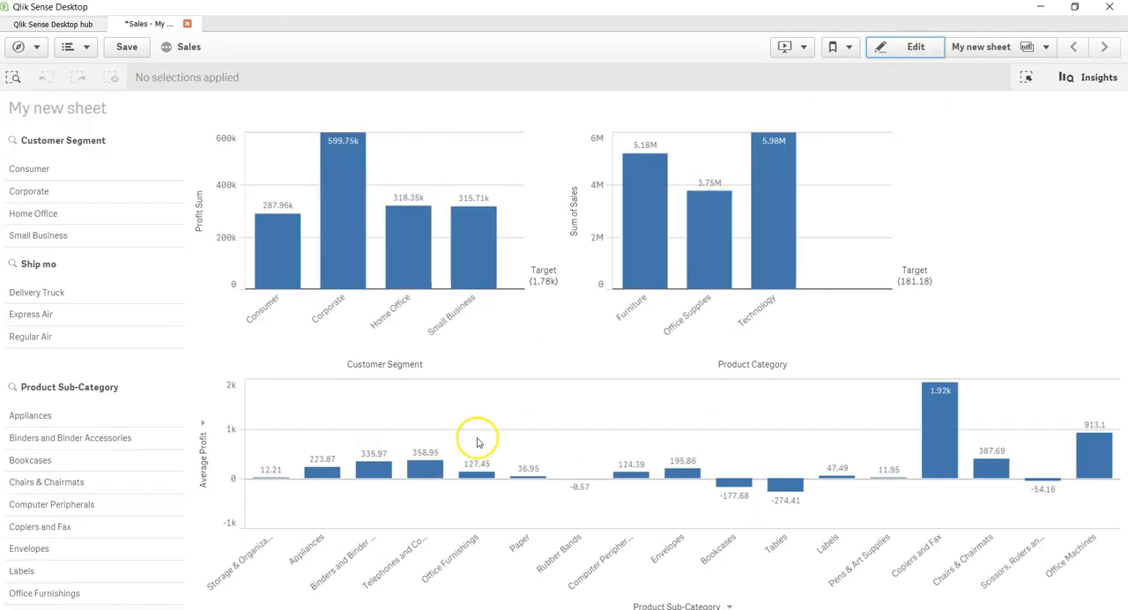
pyautogui.moveTo(850, 344)
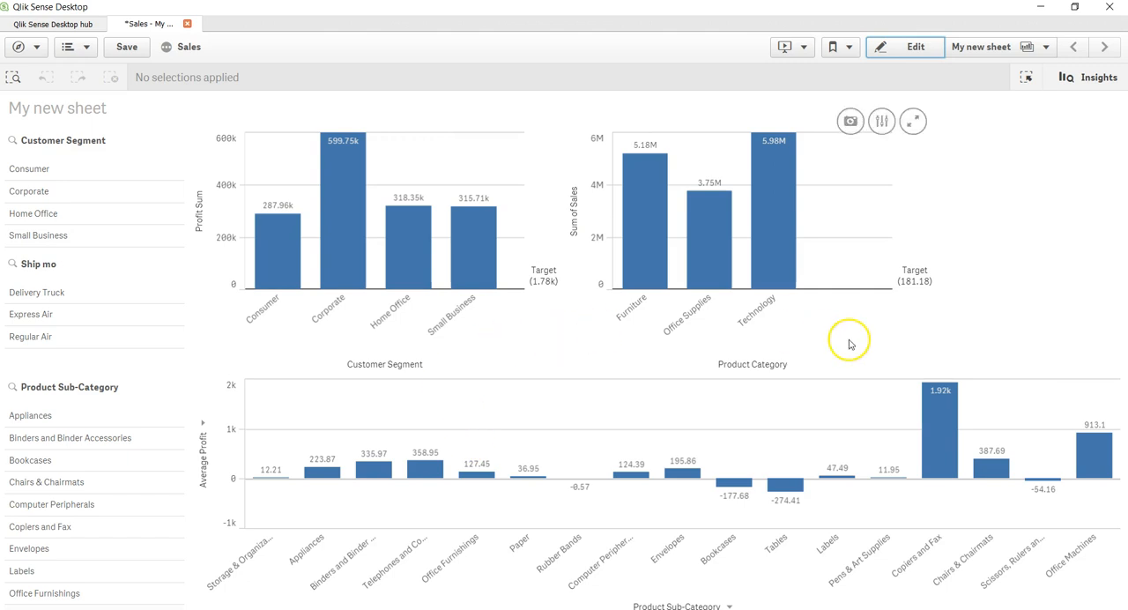
pyautogui.moveTo(883, 293)
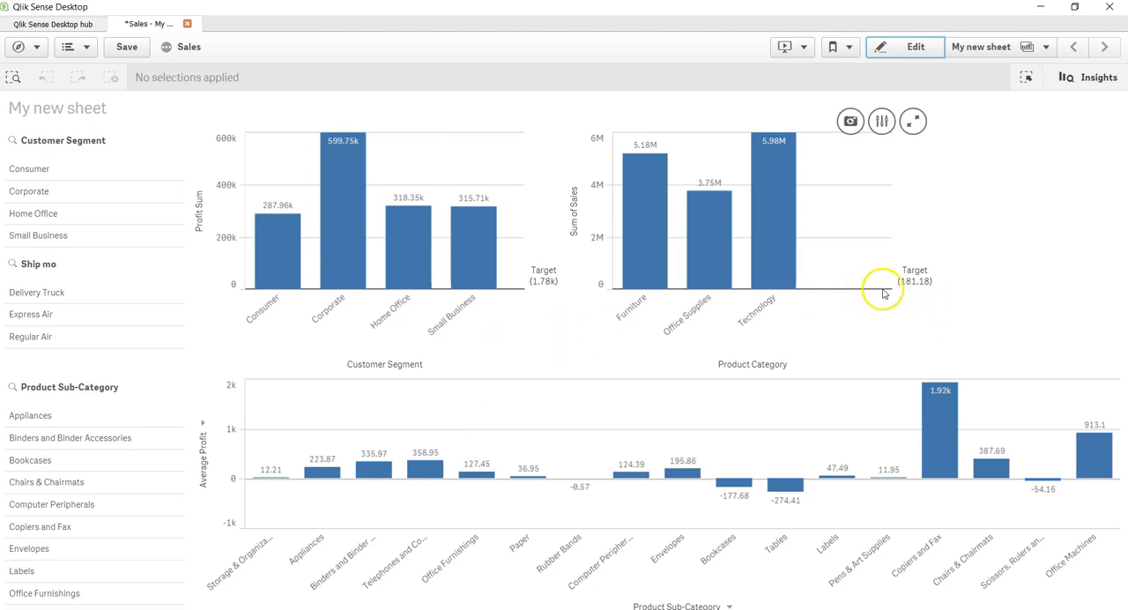
pyautogui.moveTo(456, 292)
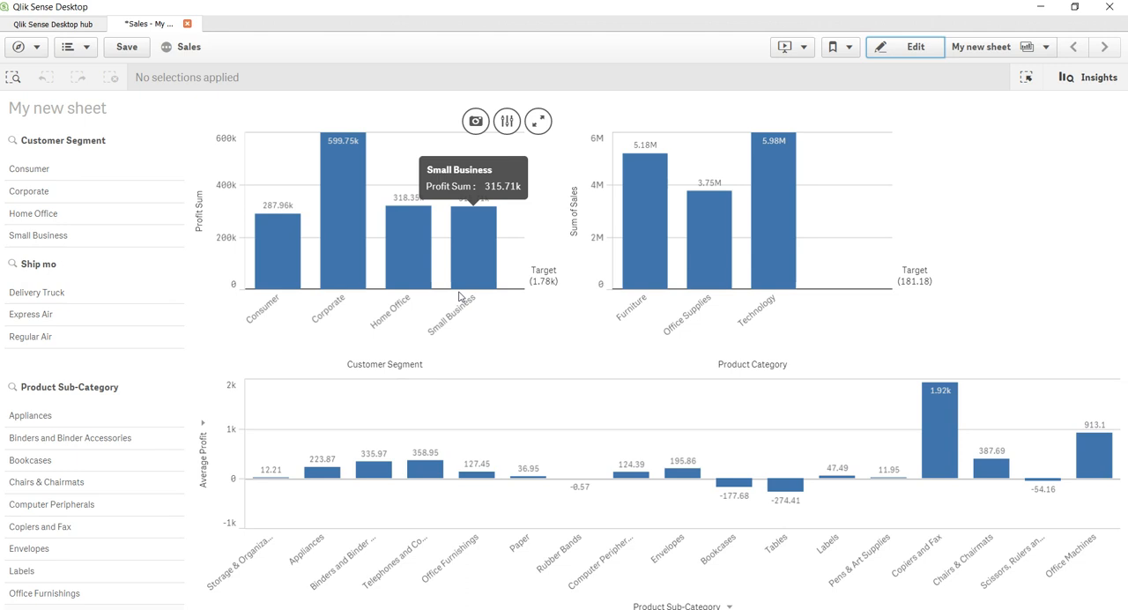
pyautogui.moveTo(458, 295)
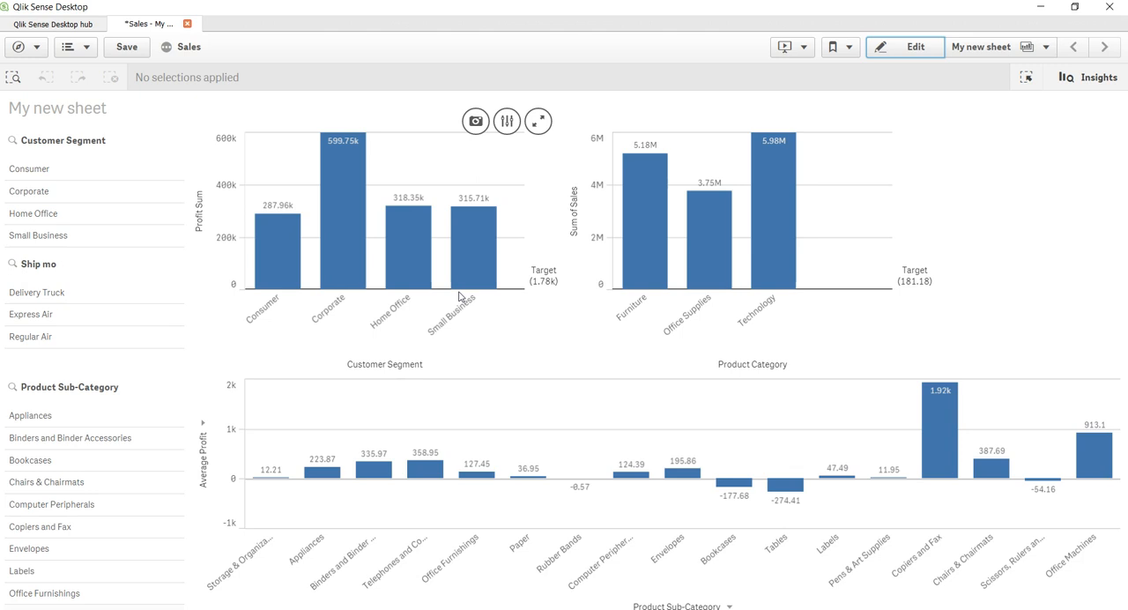
# Step: Select Delivery Truck in Ship mode and Appliances in Product Sub-Category
pyautogui.click(36, 292)
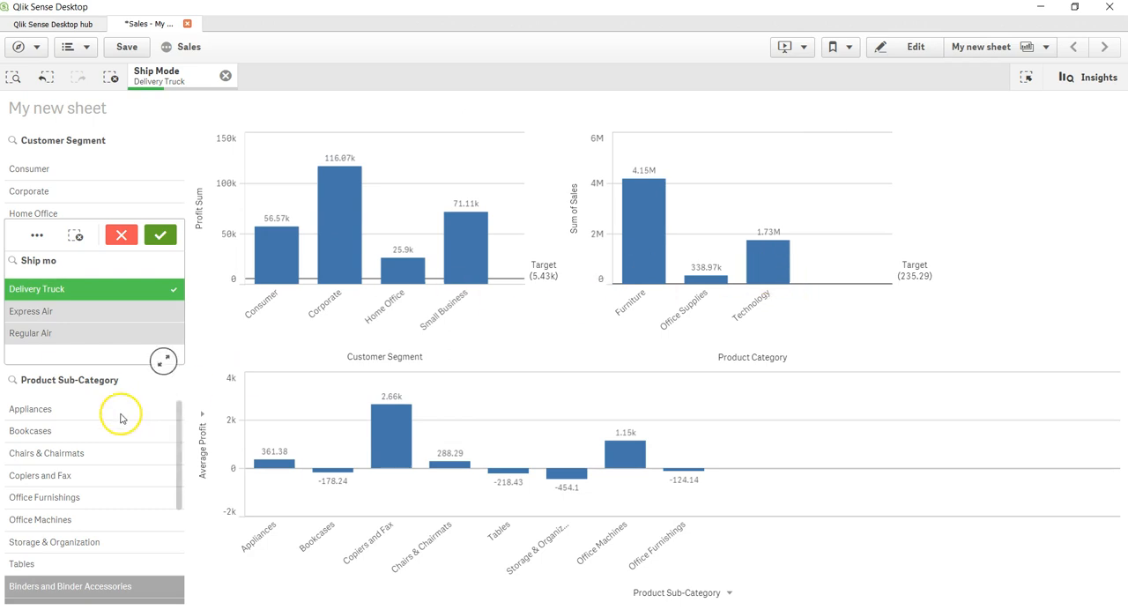
pyautogui.click(30, 409)
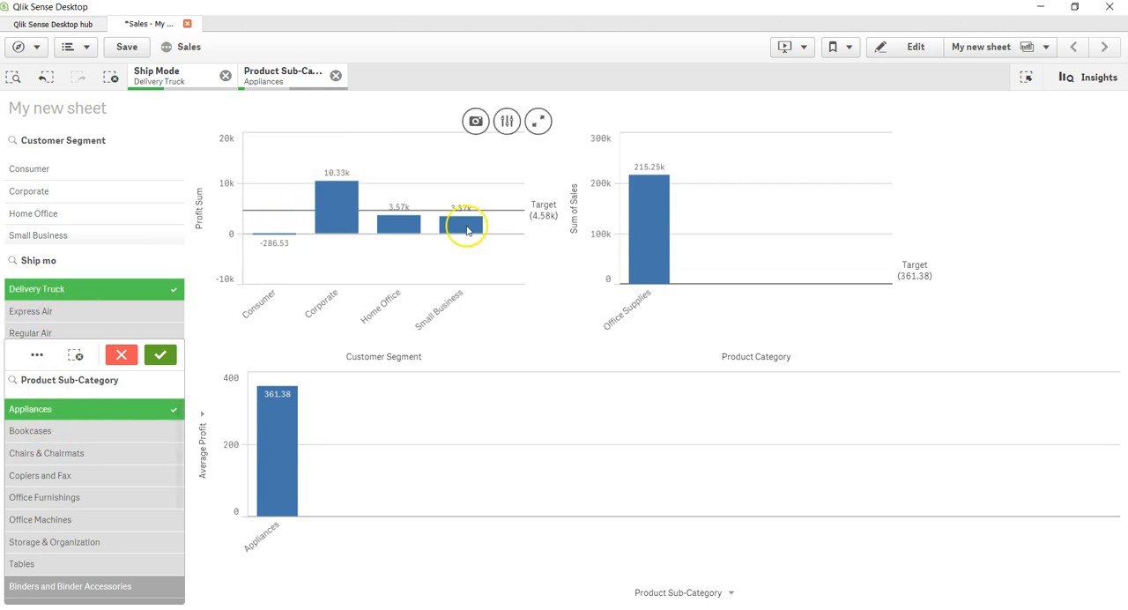
pyautogui.moveTo(702, 278)
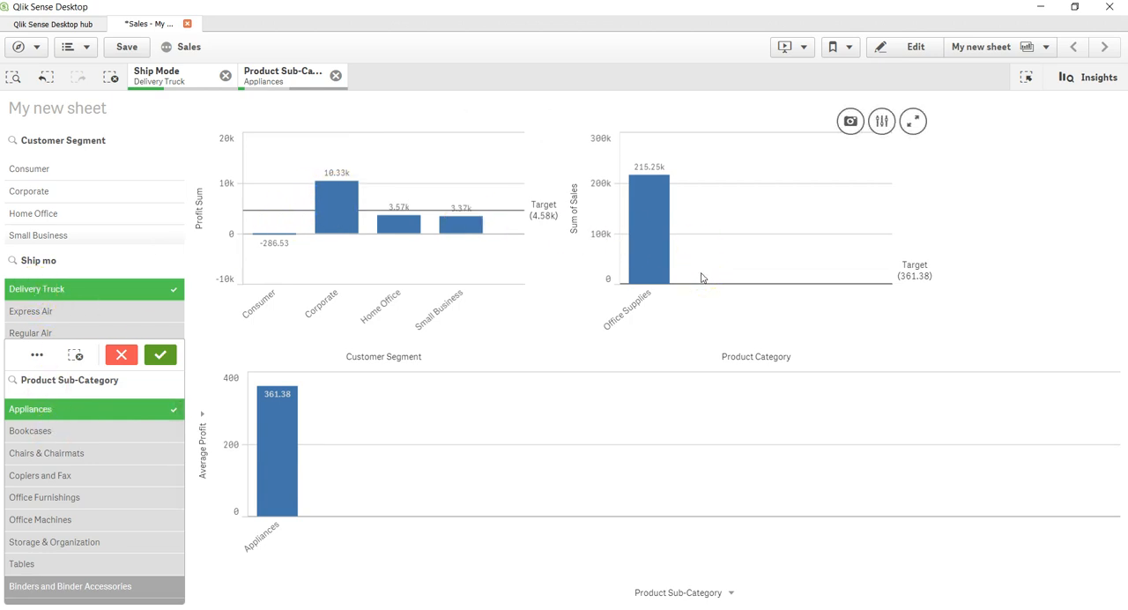